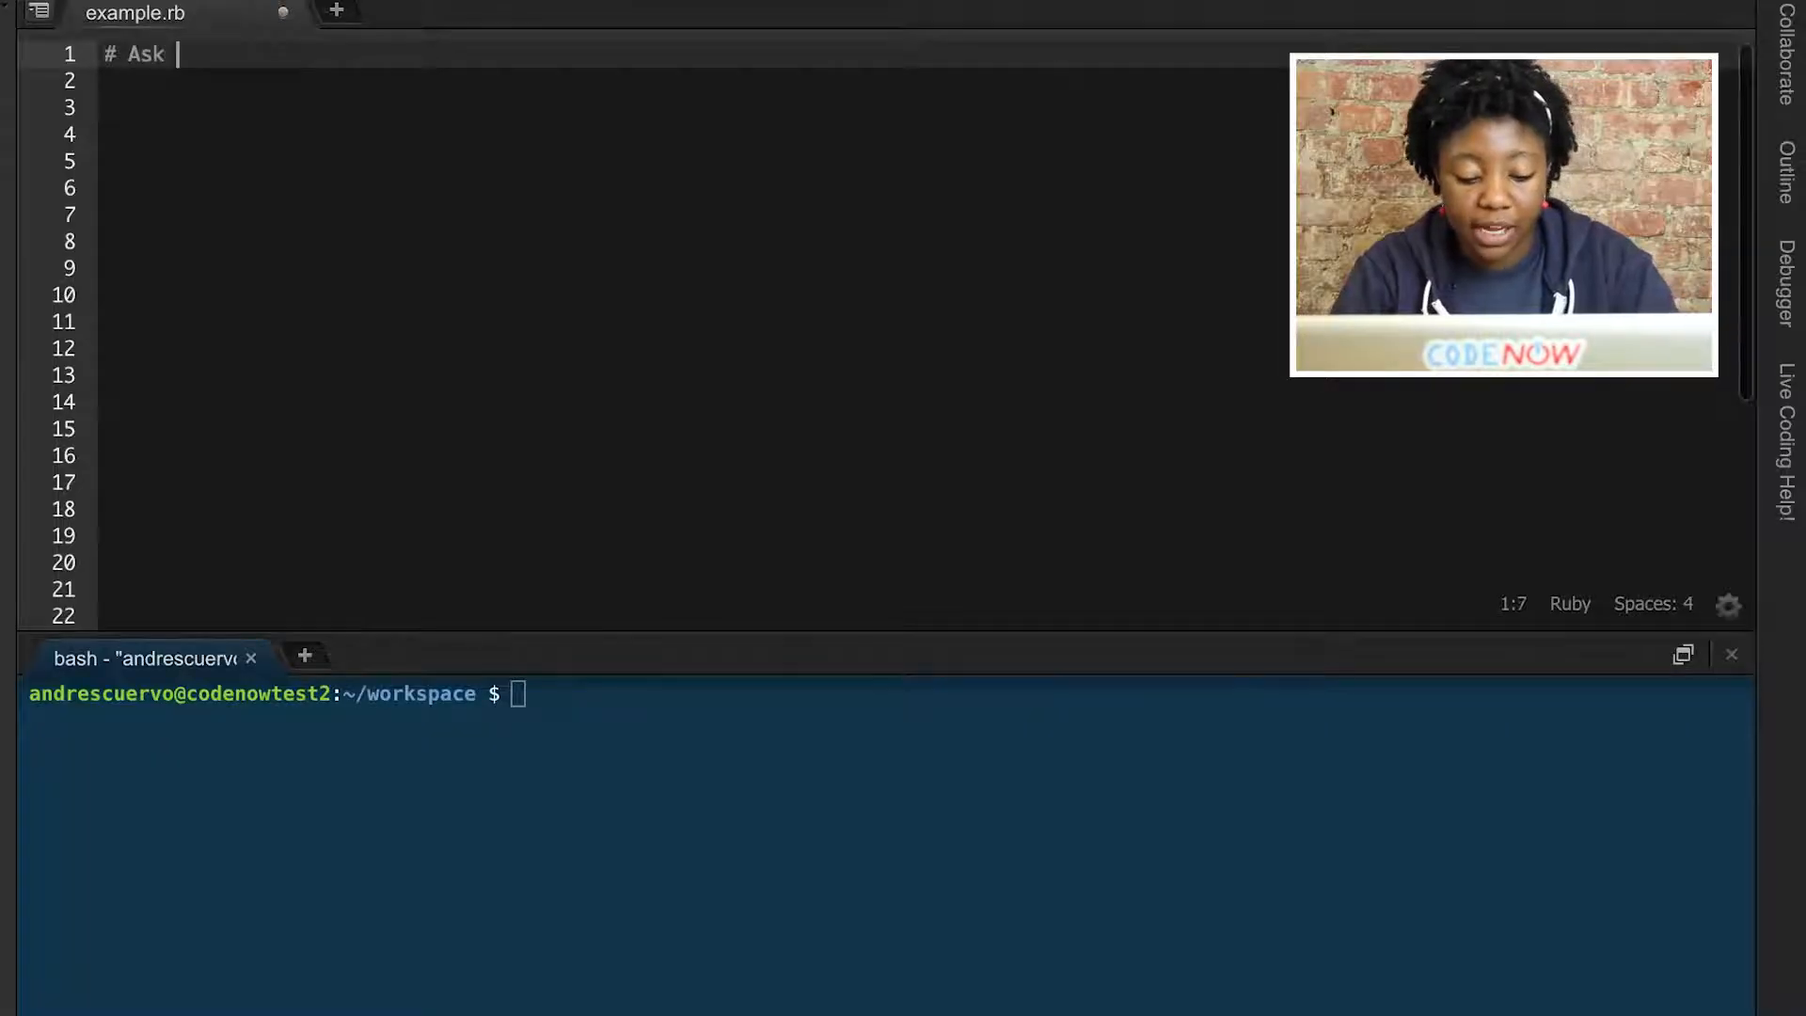
- Write comments '# Ask where they live', '# Ask how old they are', '# Giving specific information'
type("wh")
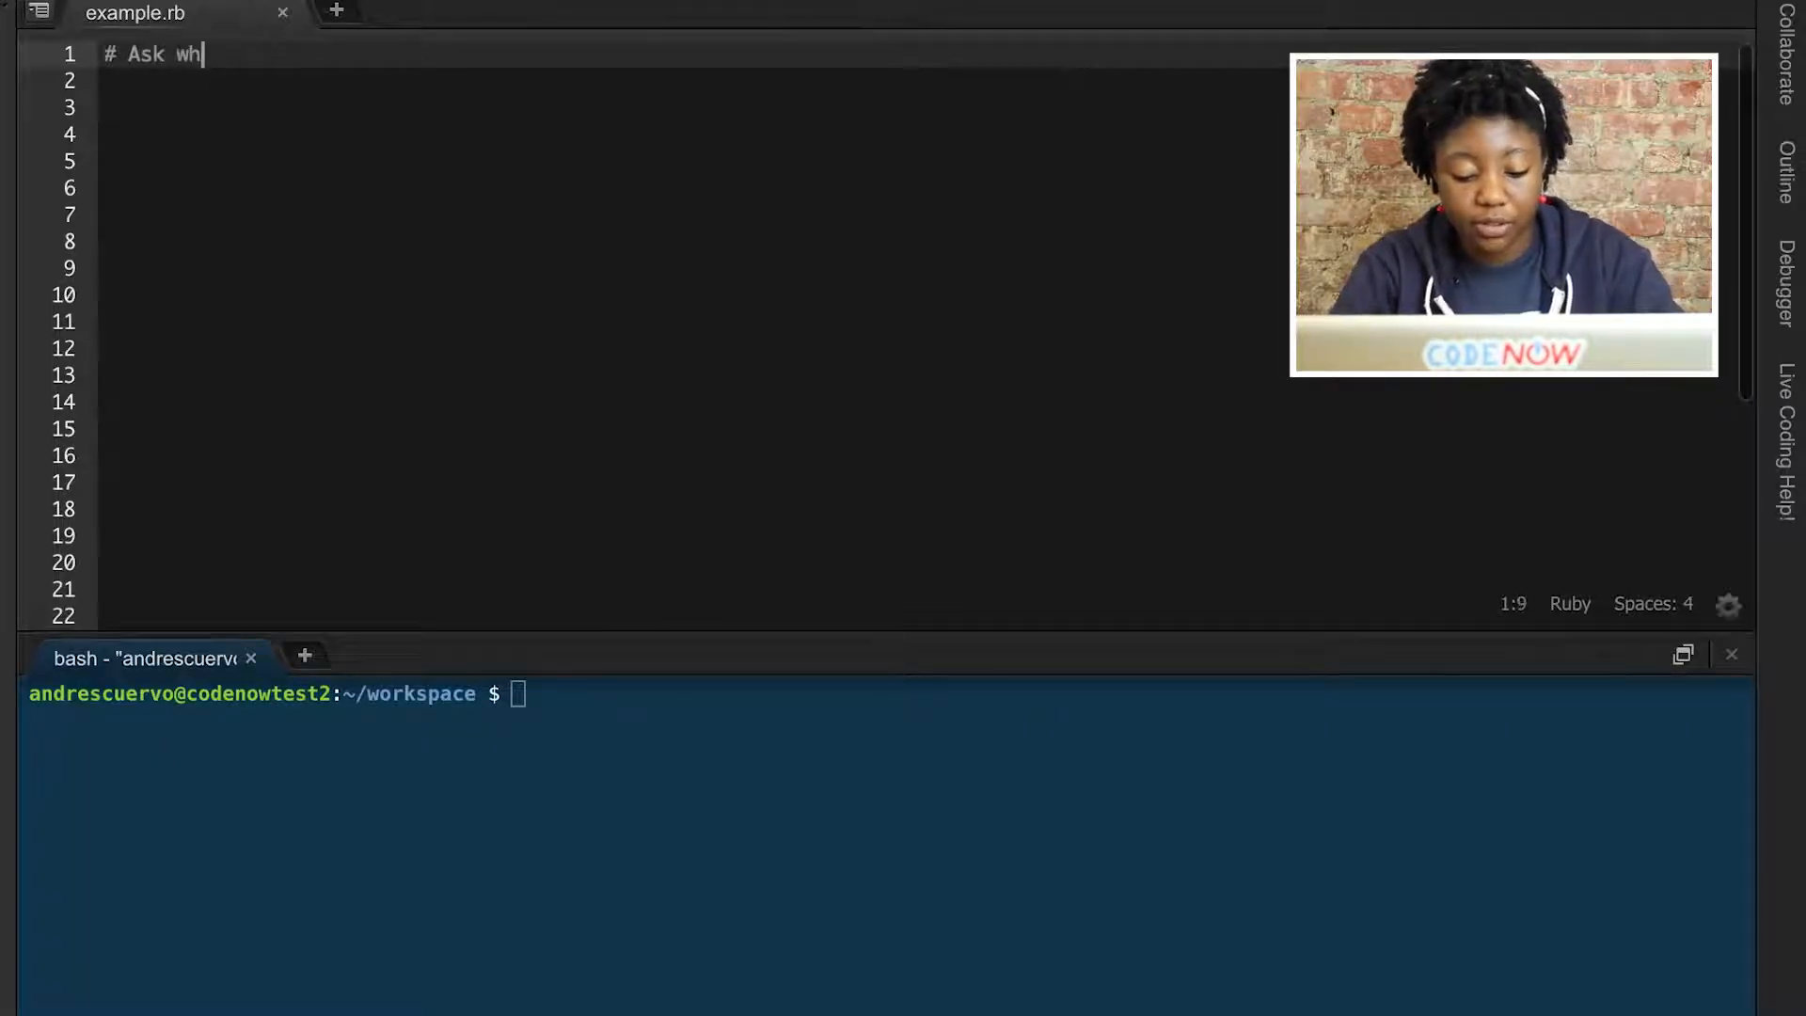
type("ere they live")
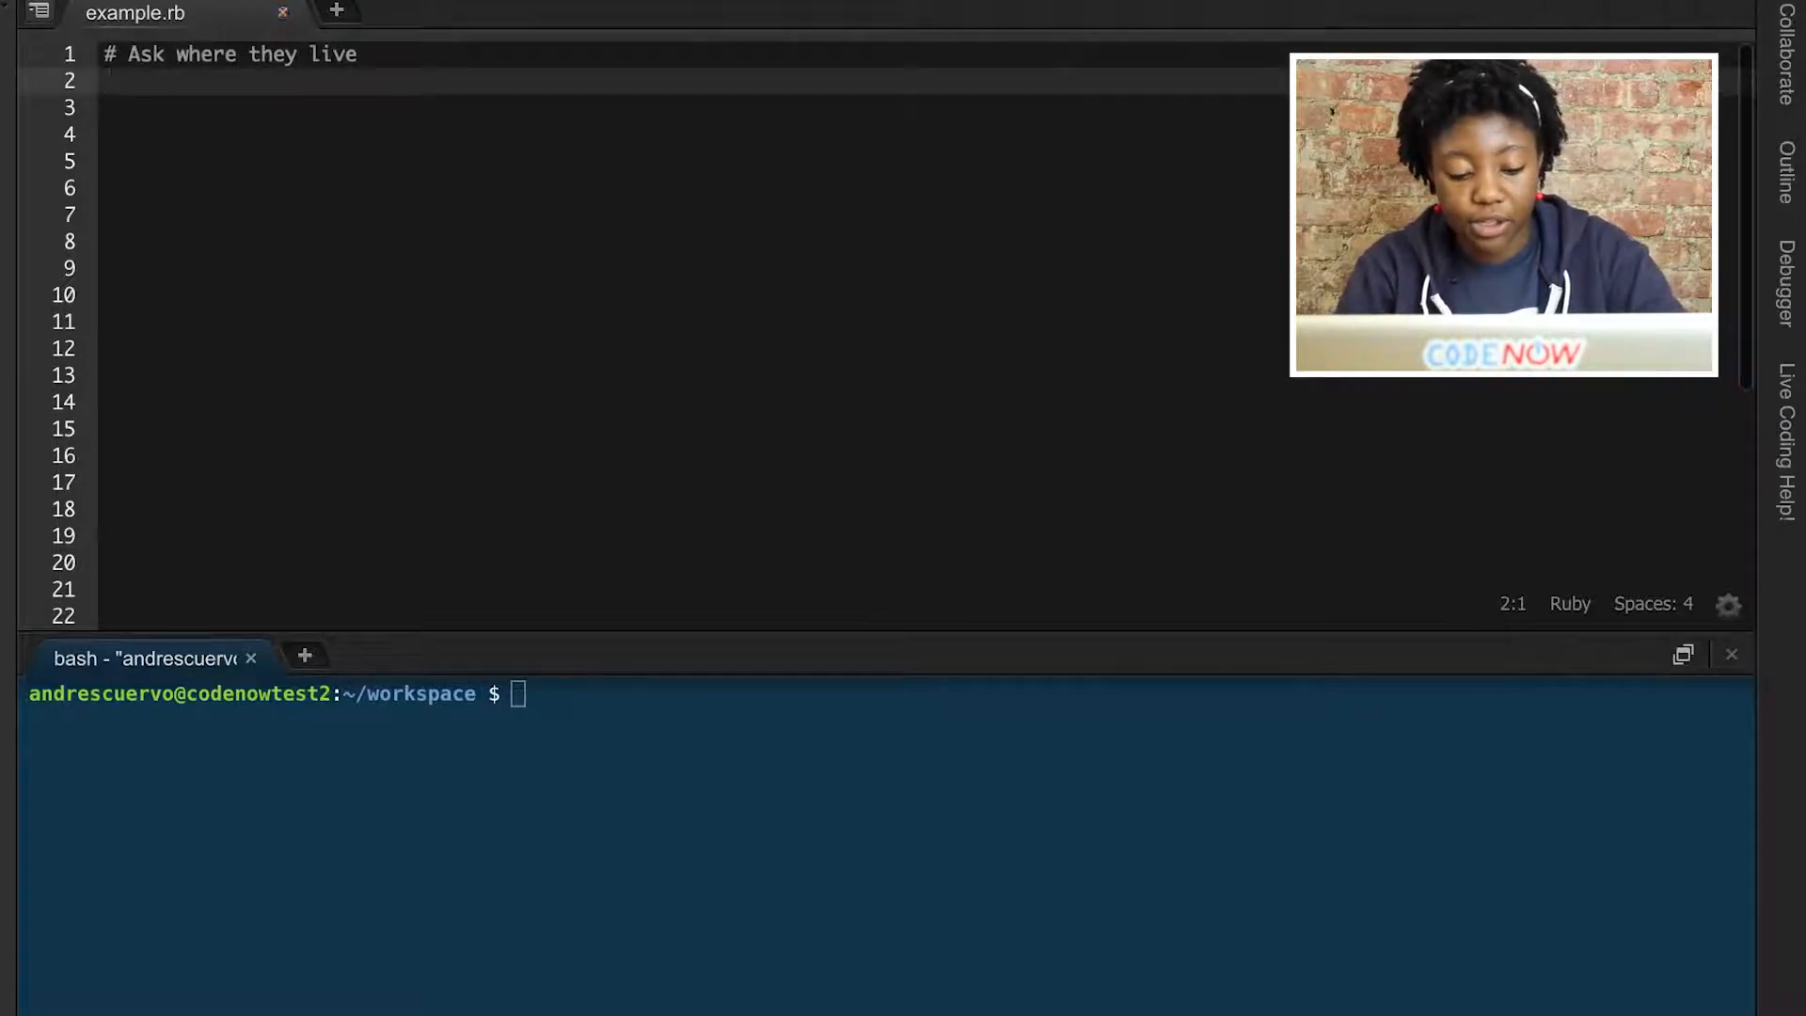
type("# Ask how")
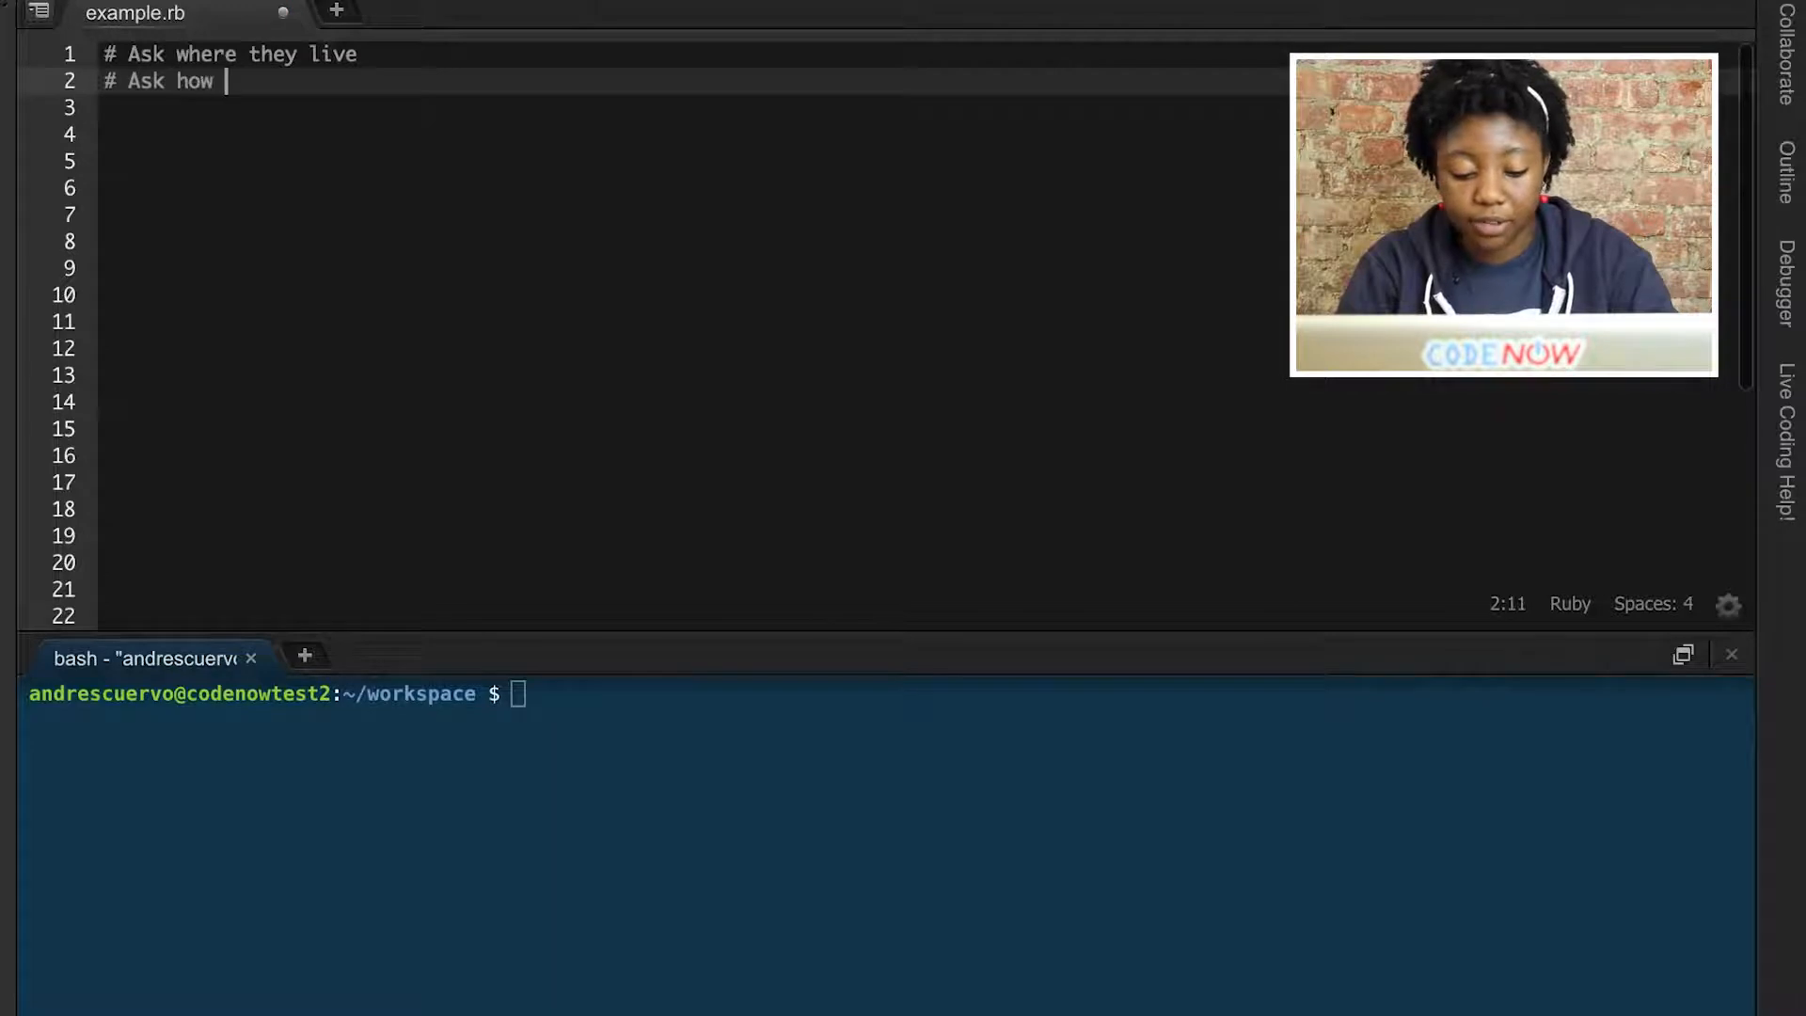
type("old they are")
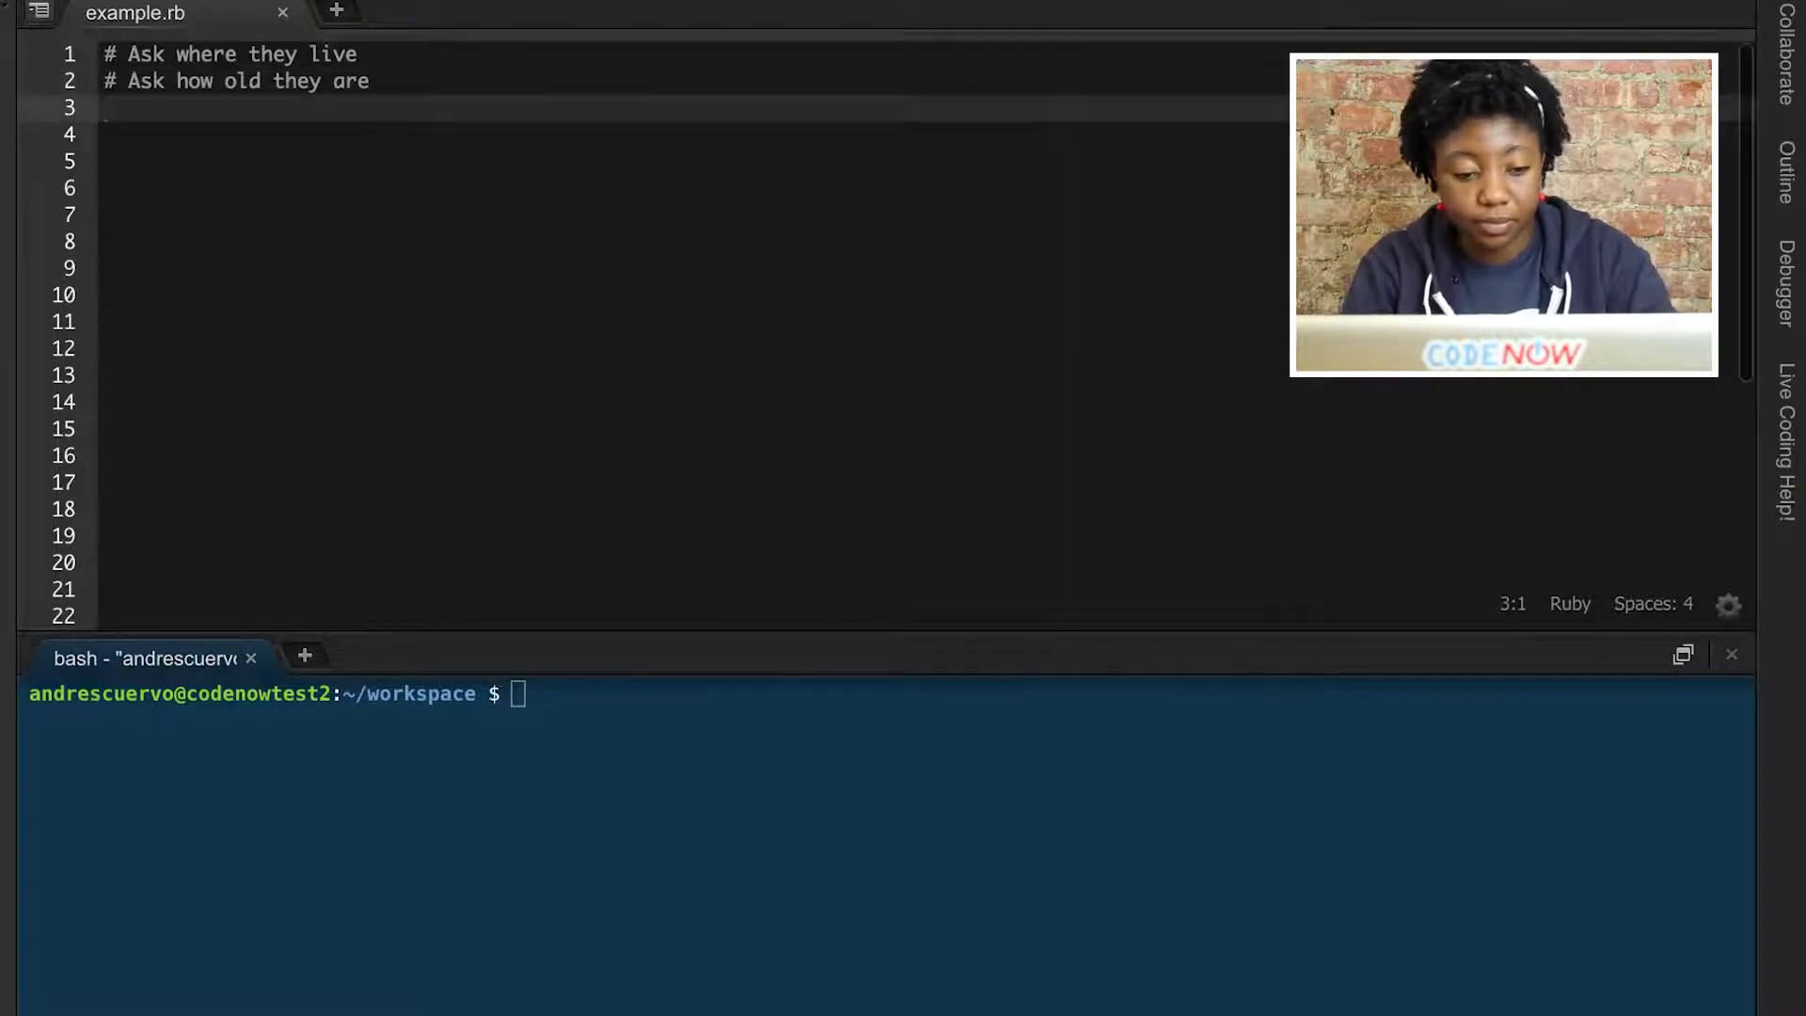
type("#")
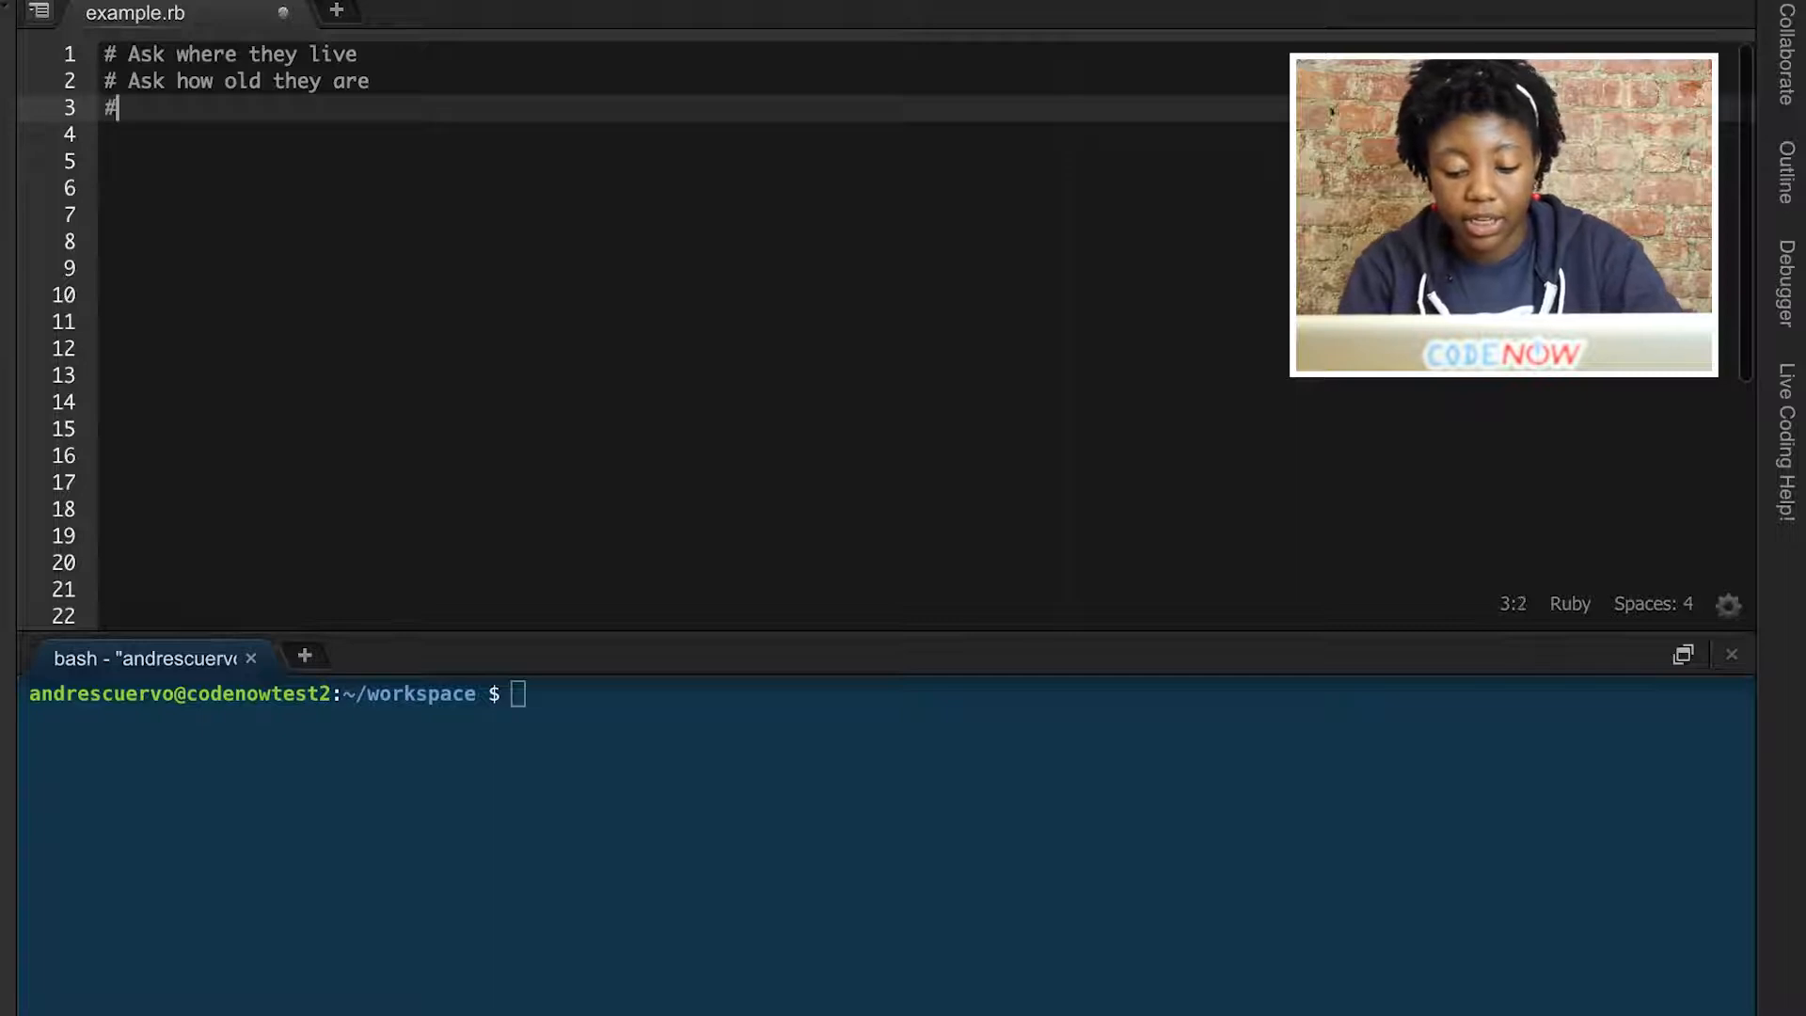
type("Giving specifif infor")
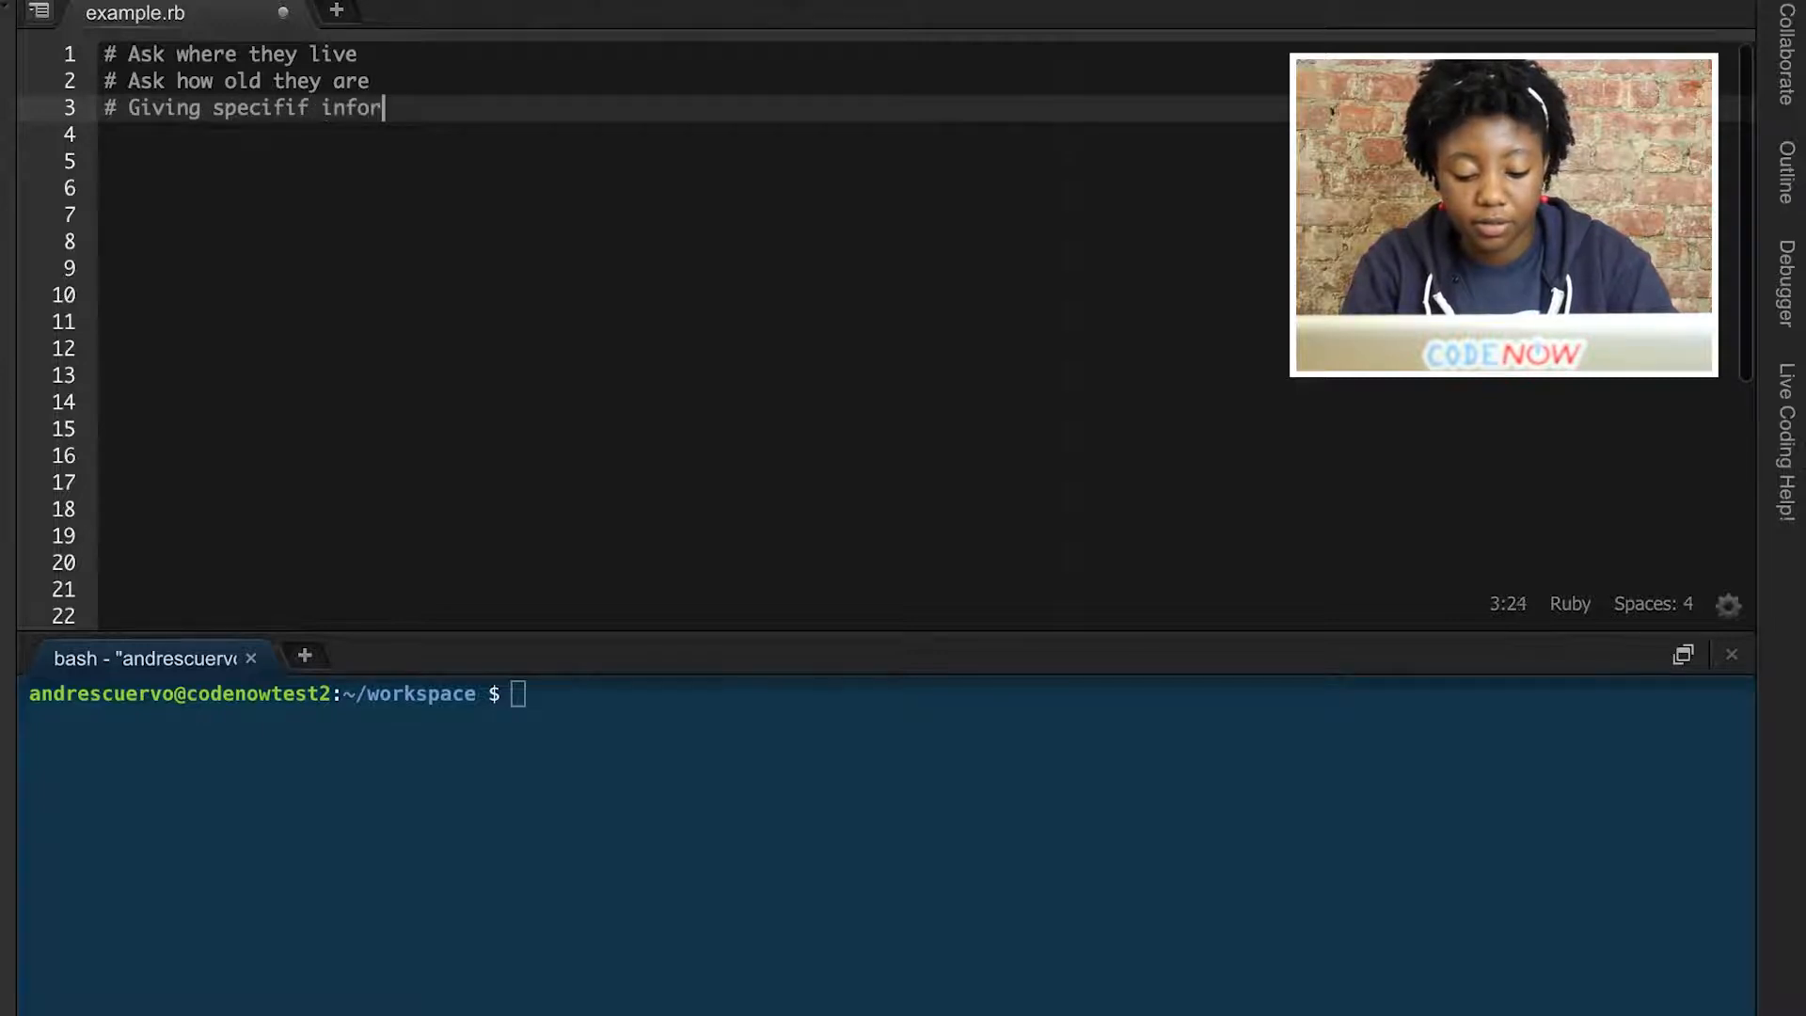
type("mation")
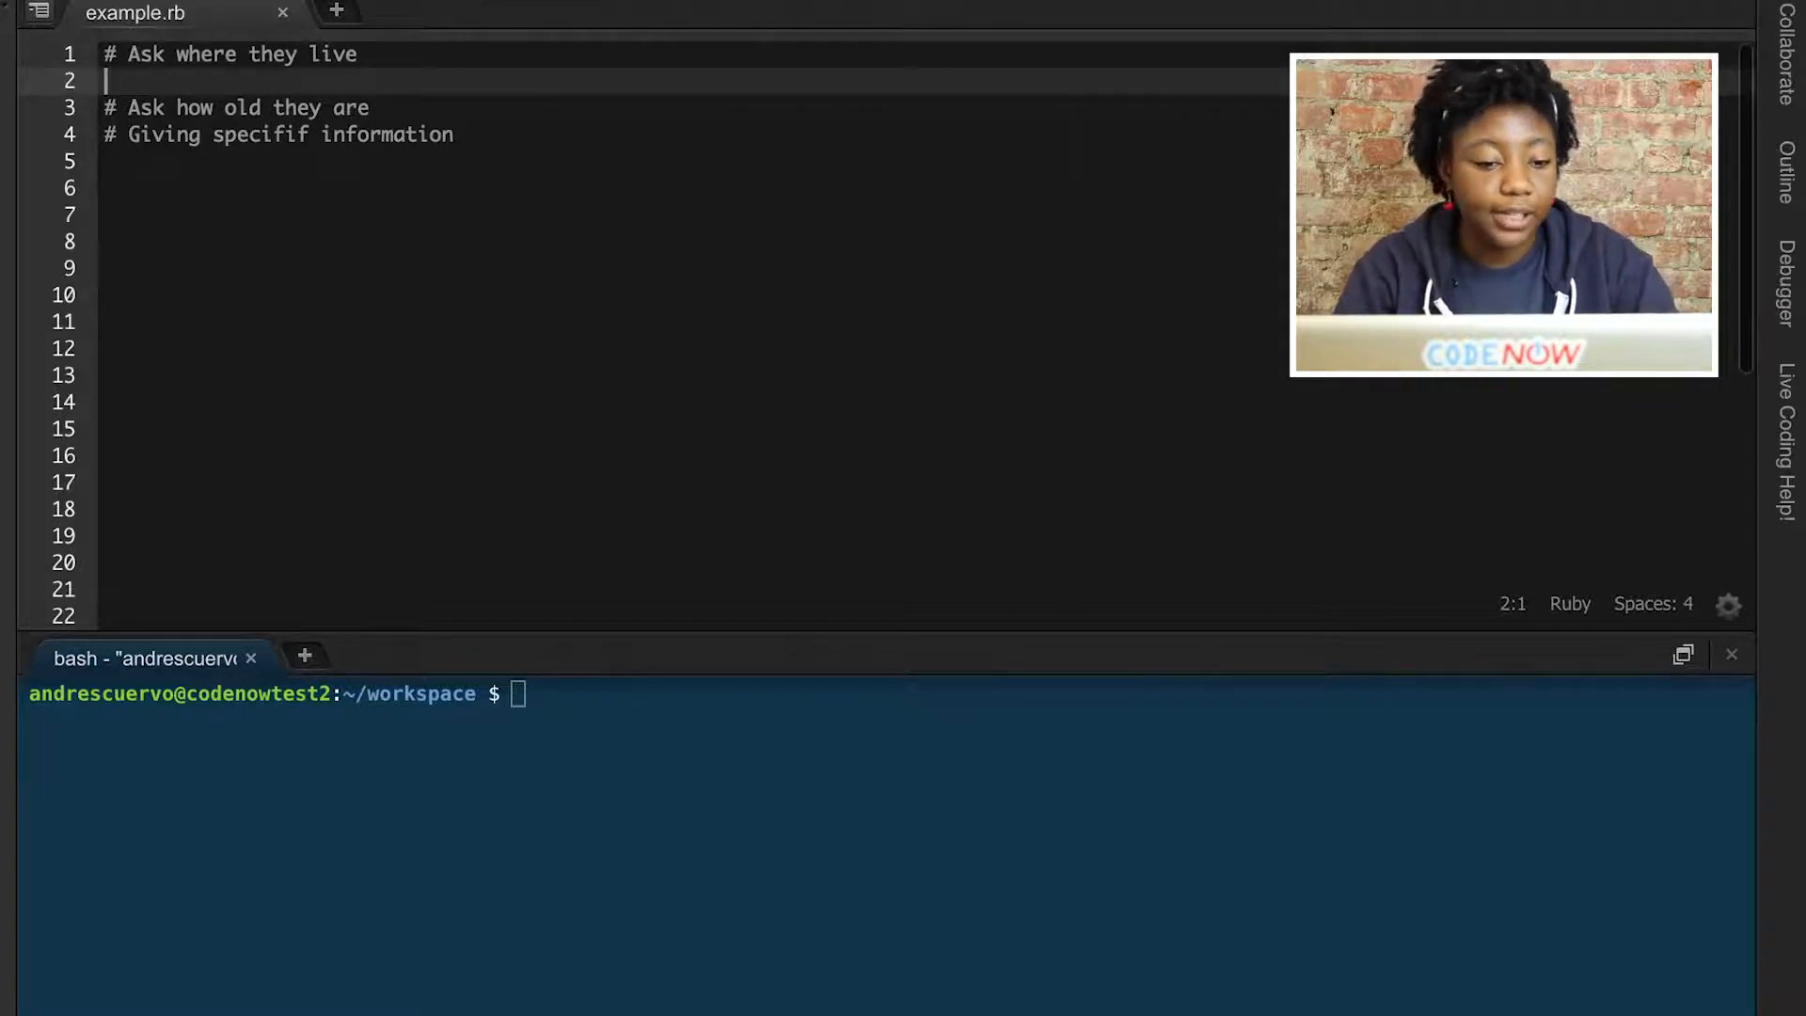
- Add puts "Where do you live?" and area = gets.chomp under the first comment
type("puts")
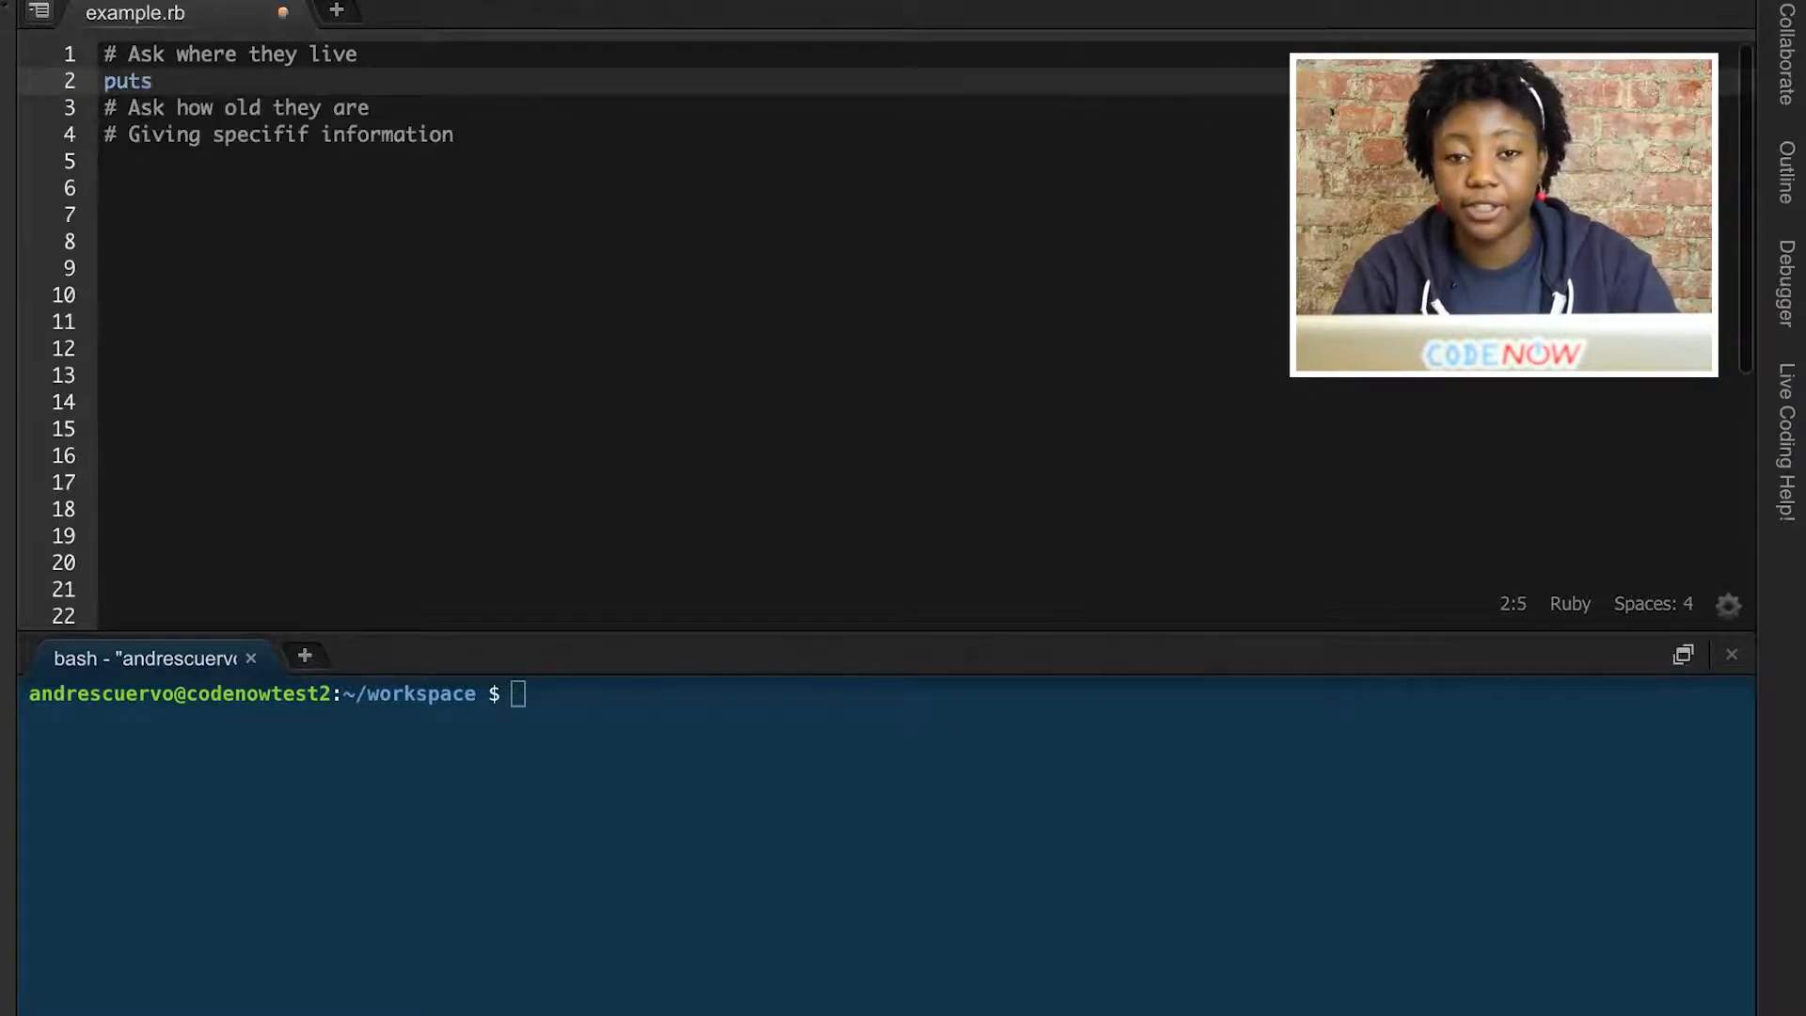
type("\"\"")
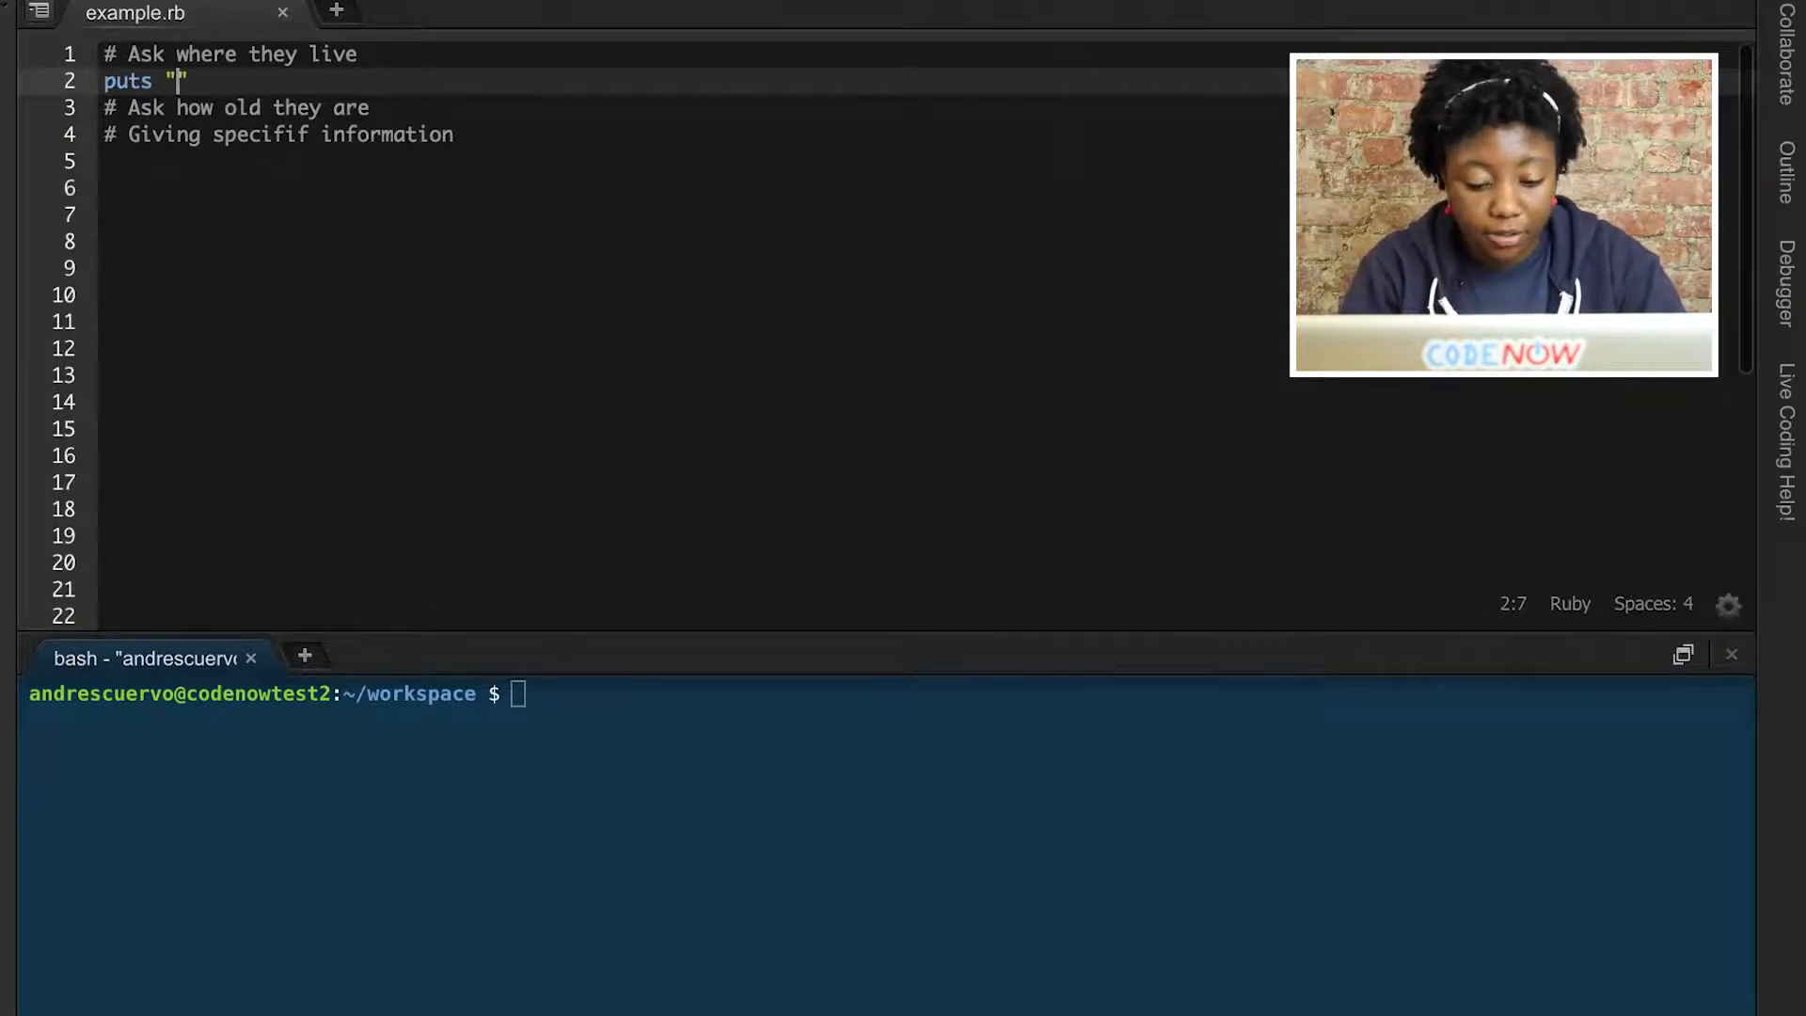
type("Where do")
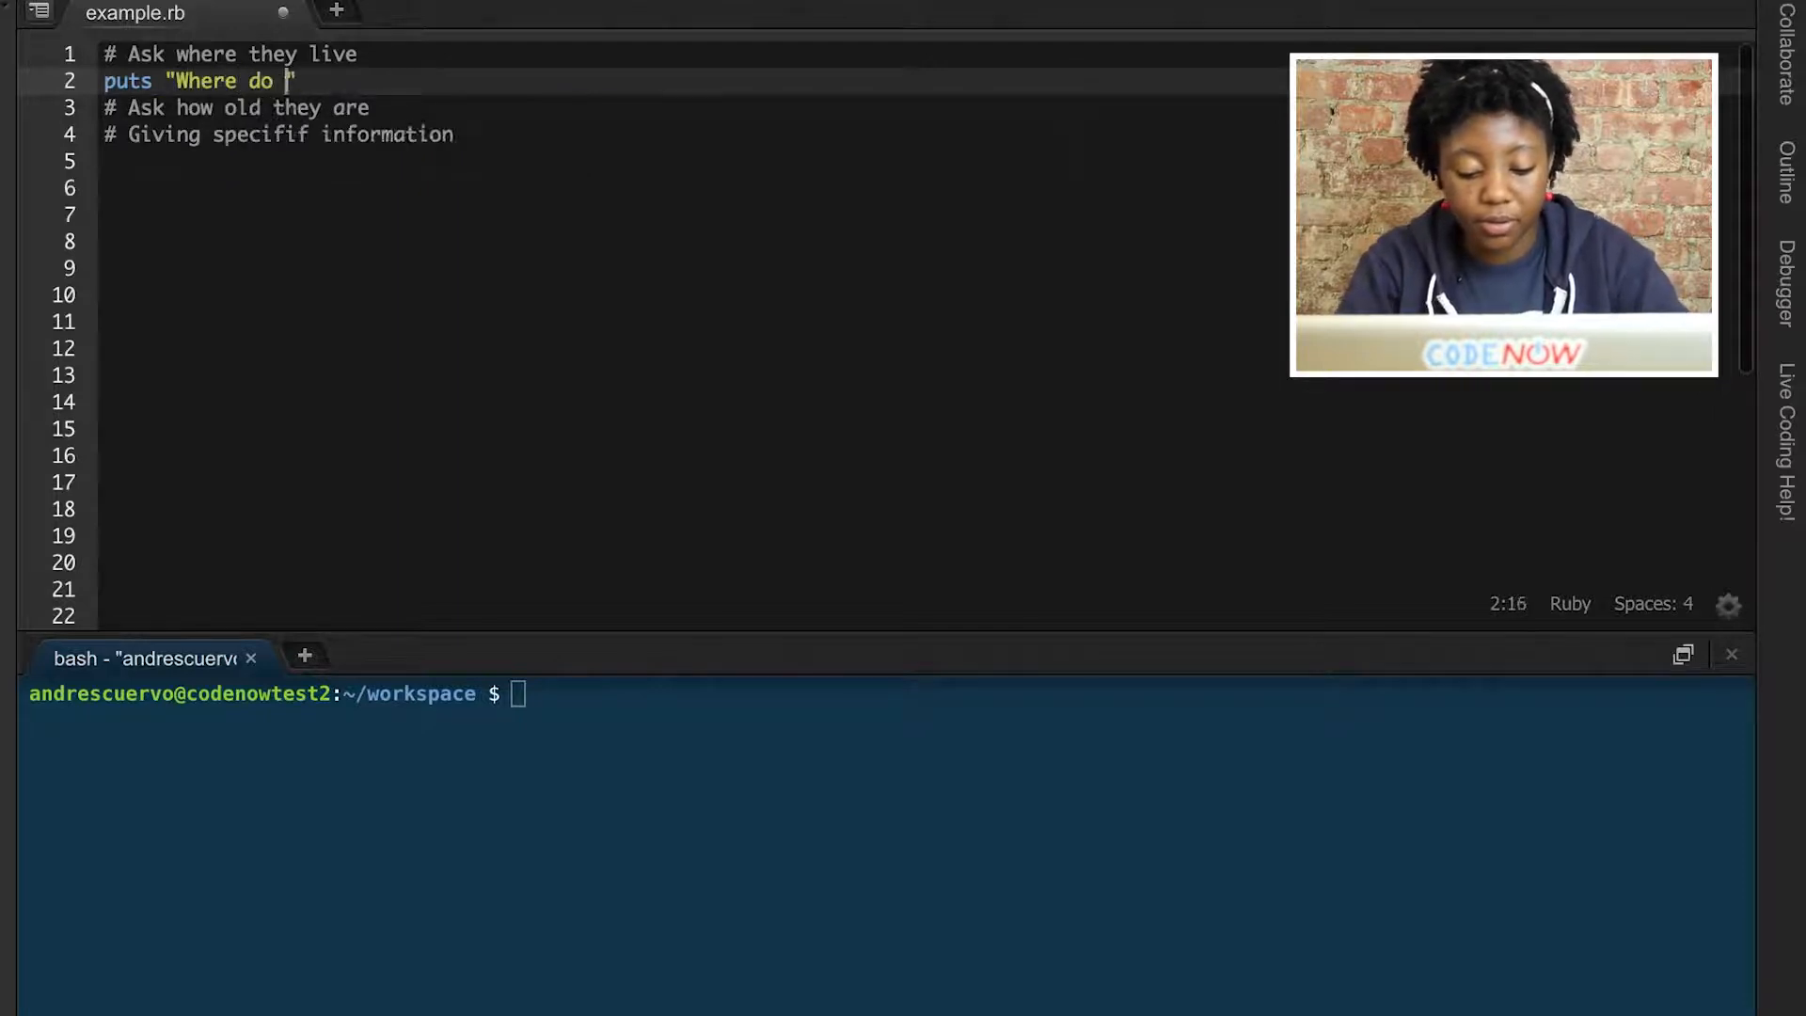
type("you live?")
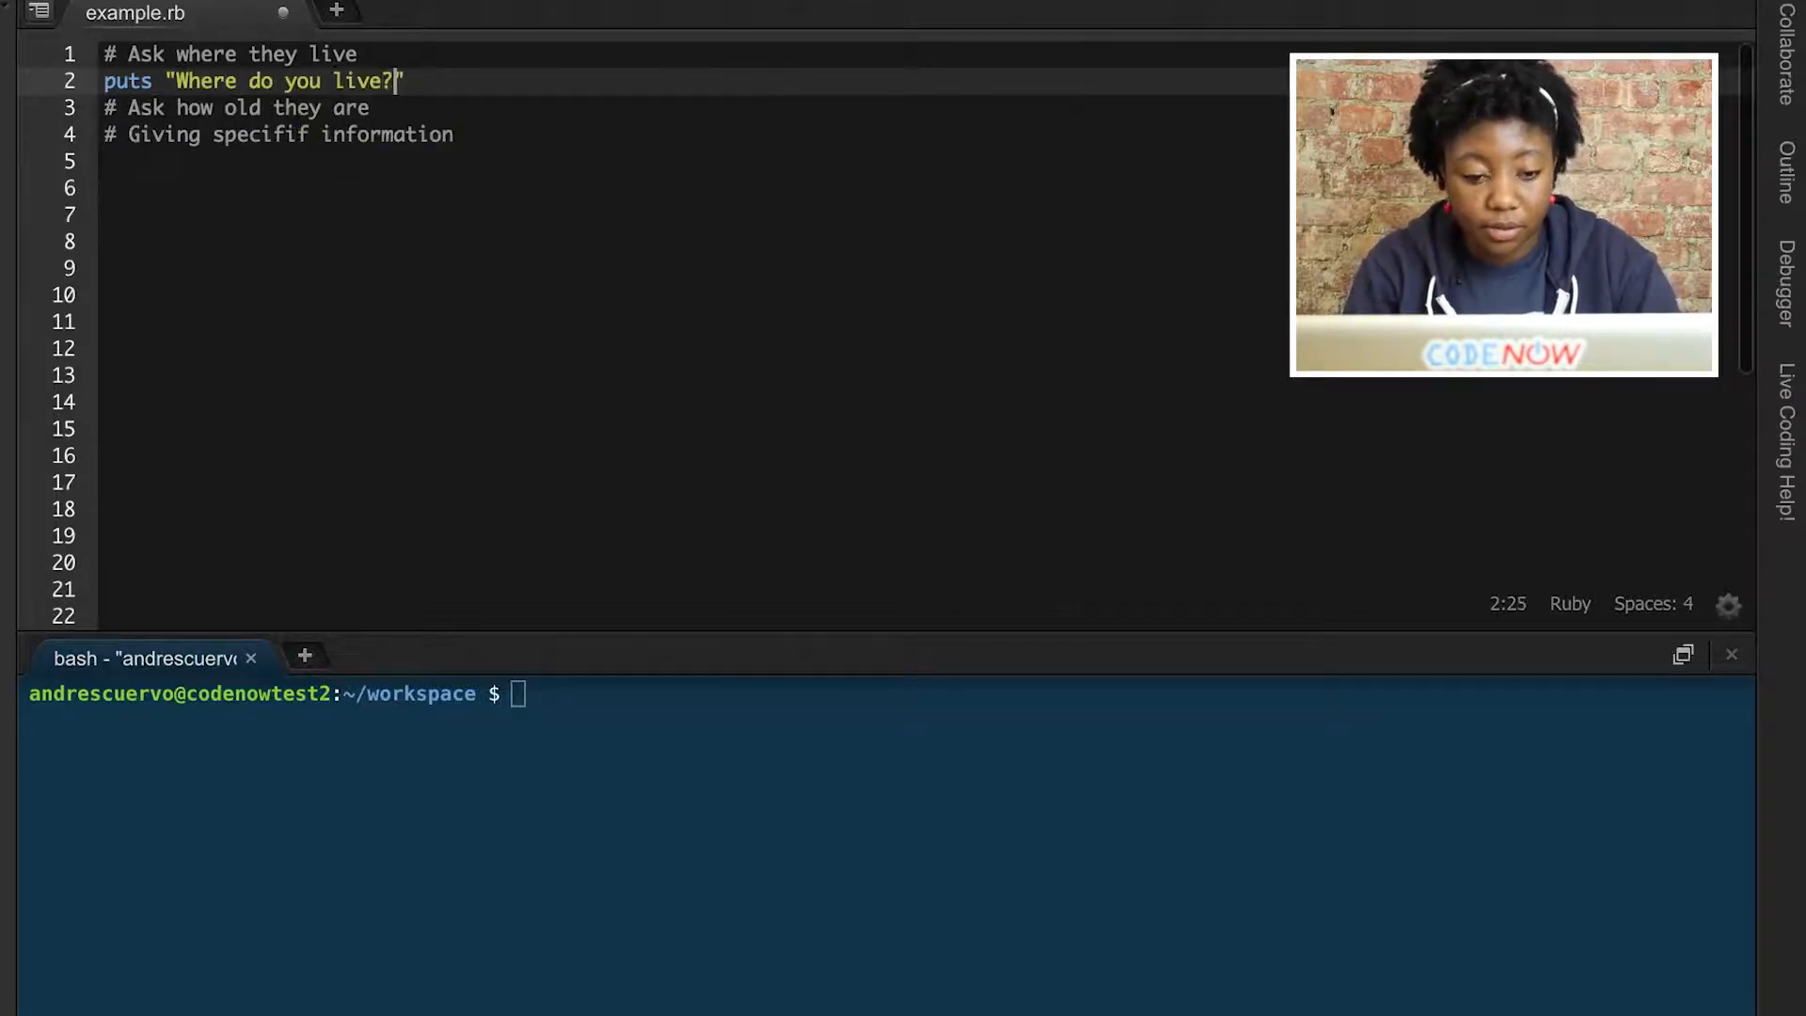
key("Enter")
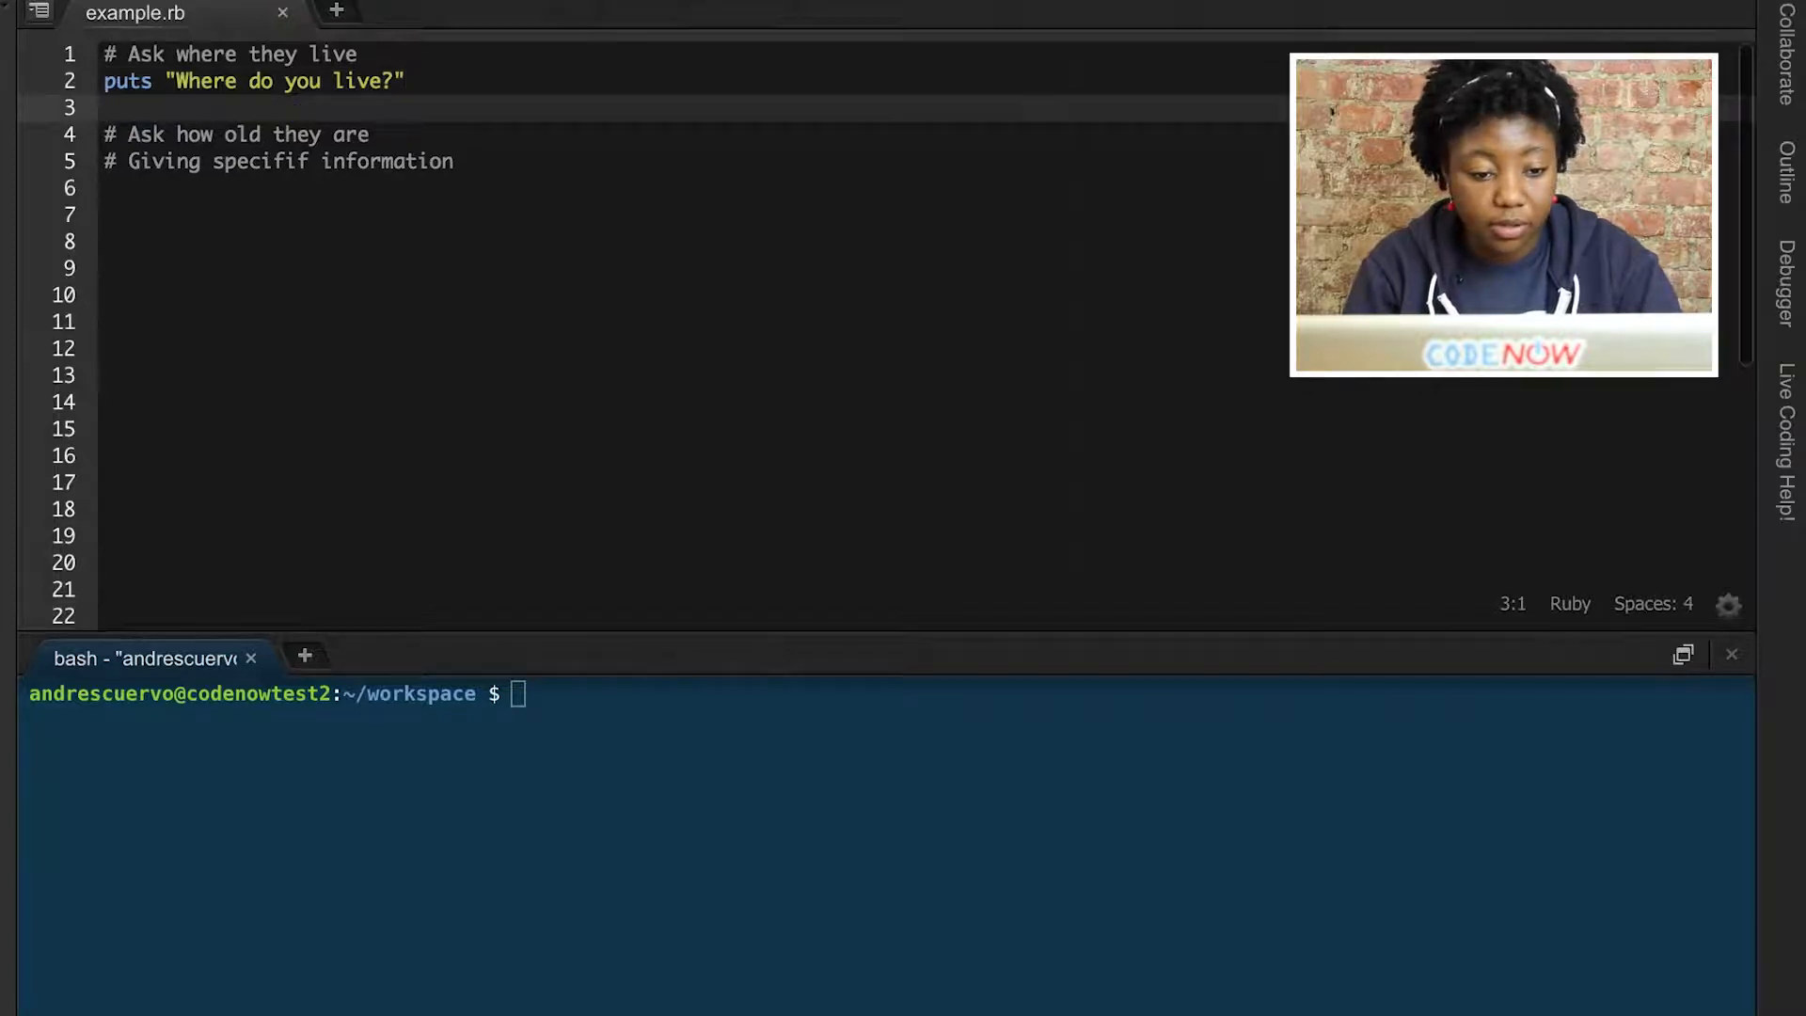
type("area =")
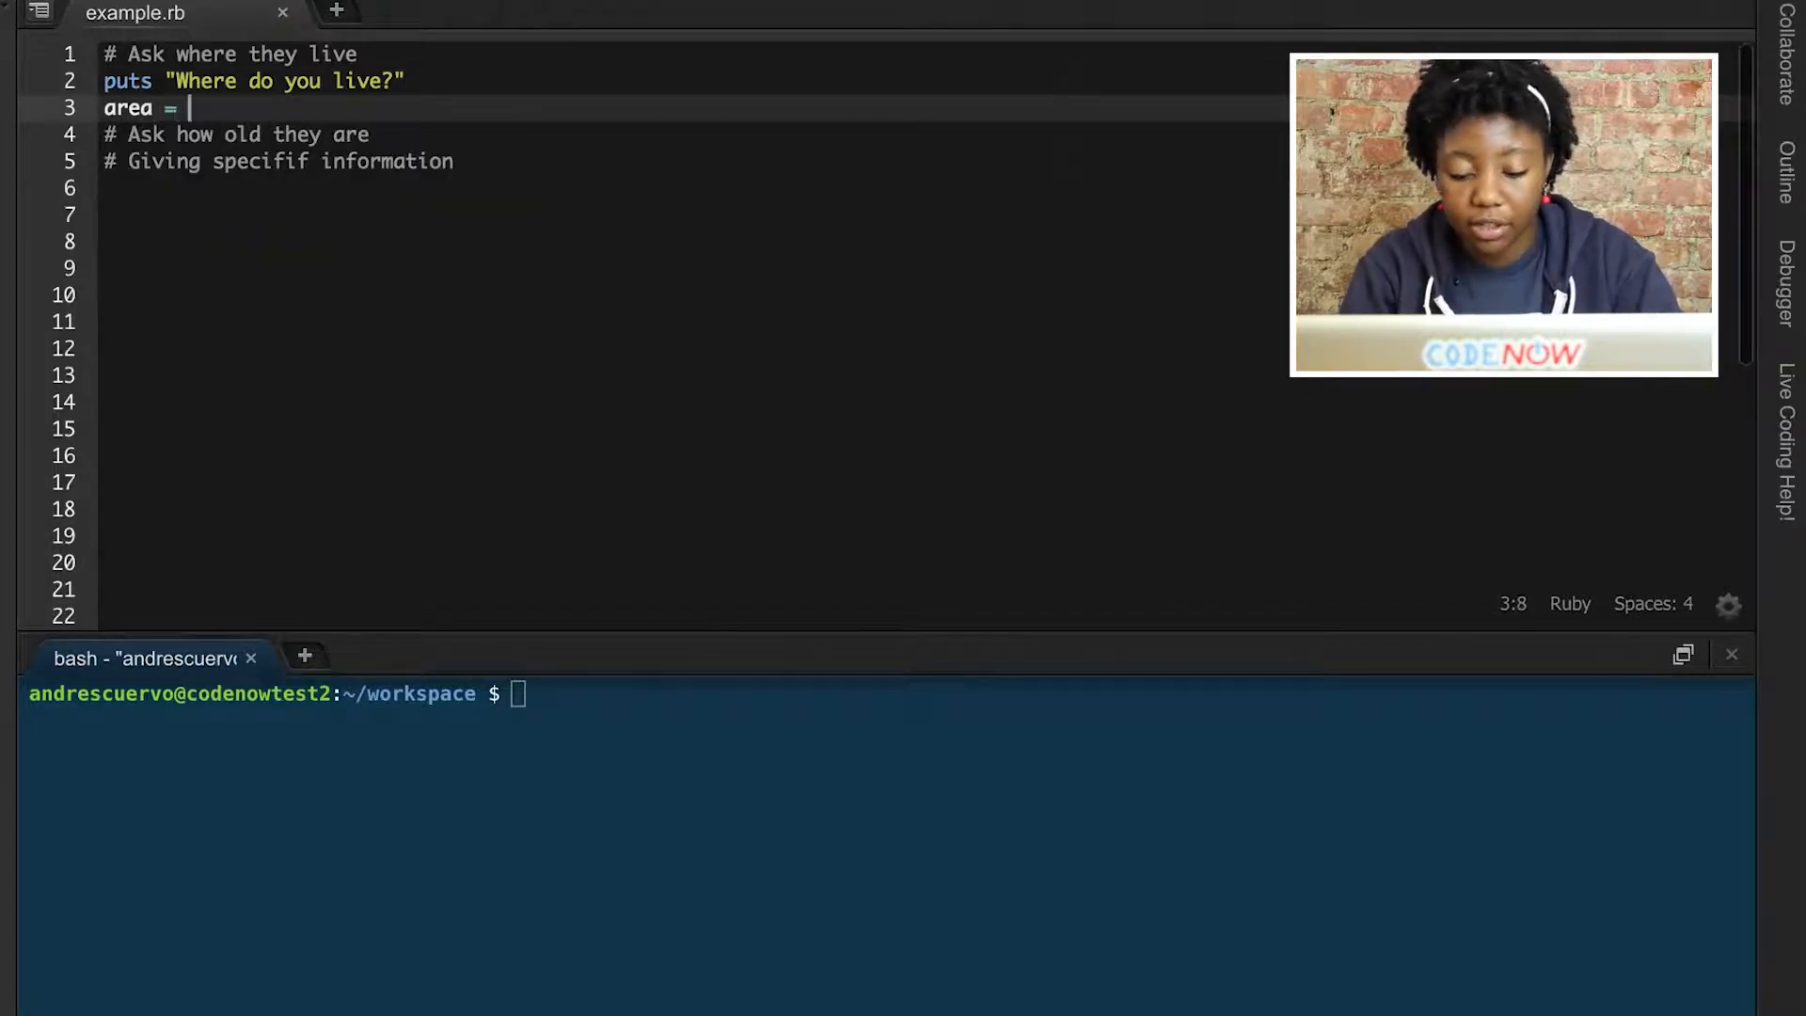
type("gets.chomp")
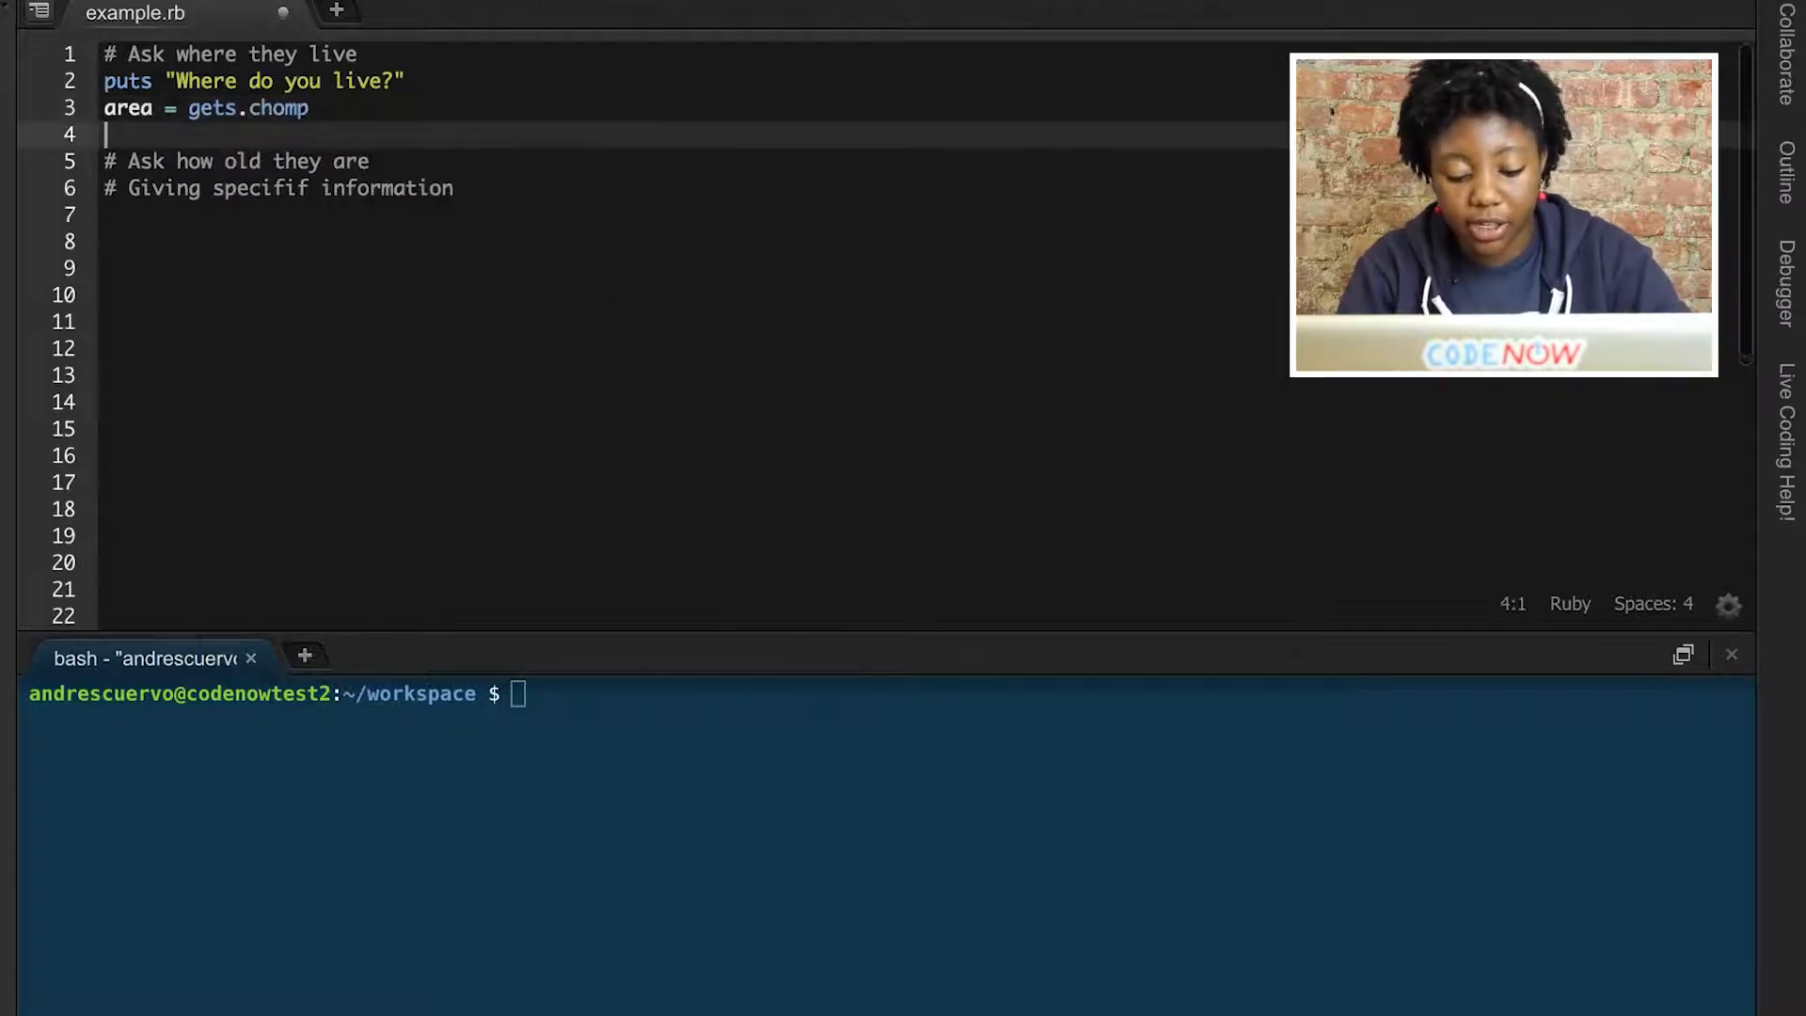
key("Enter")
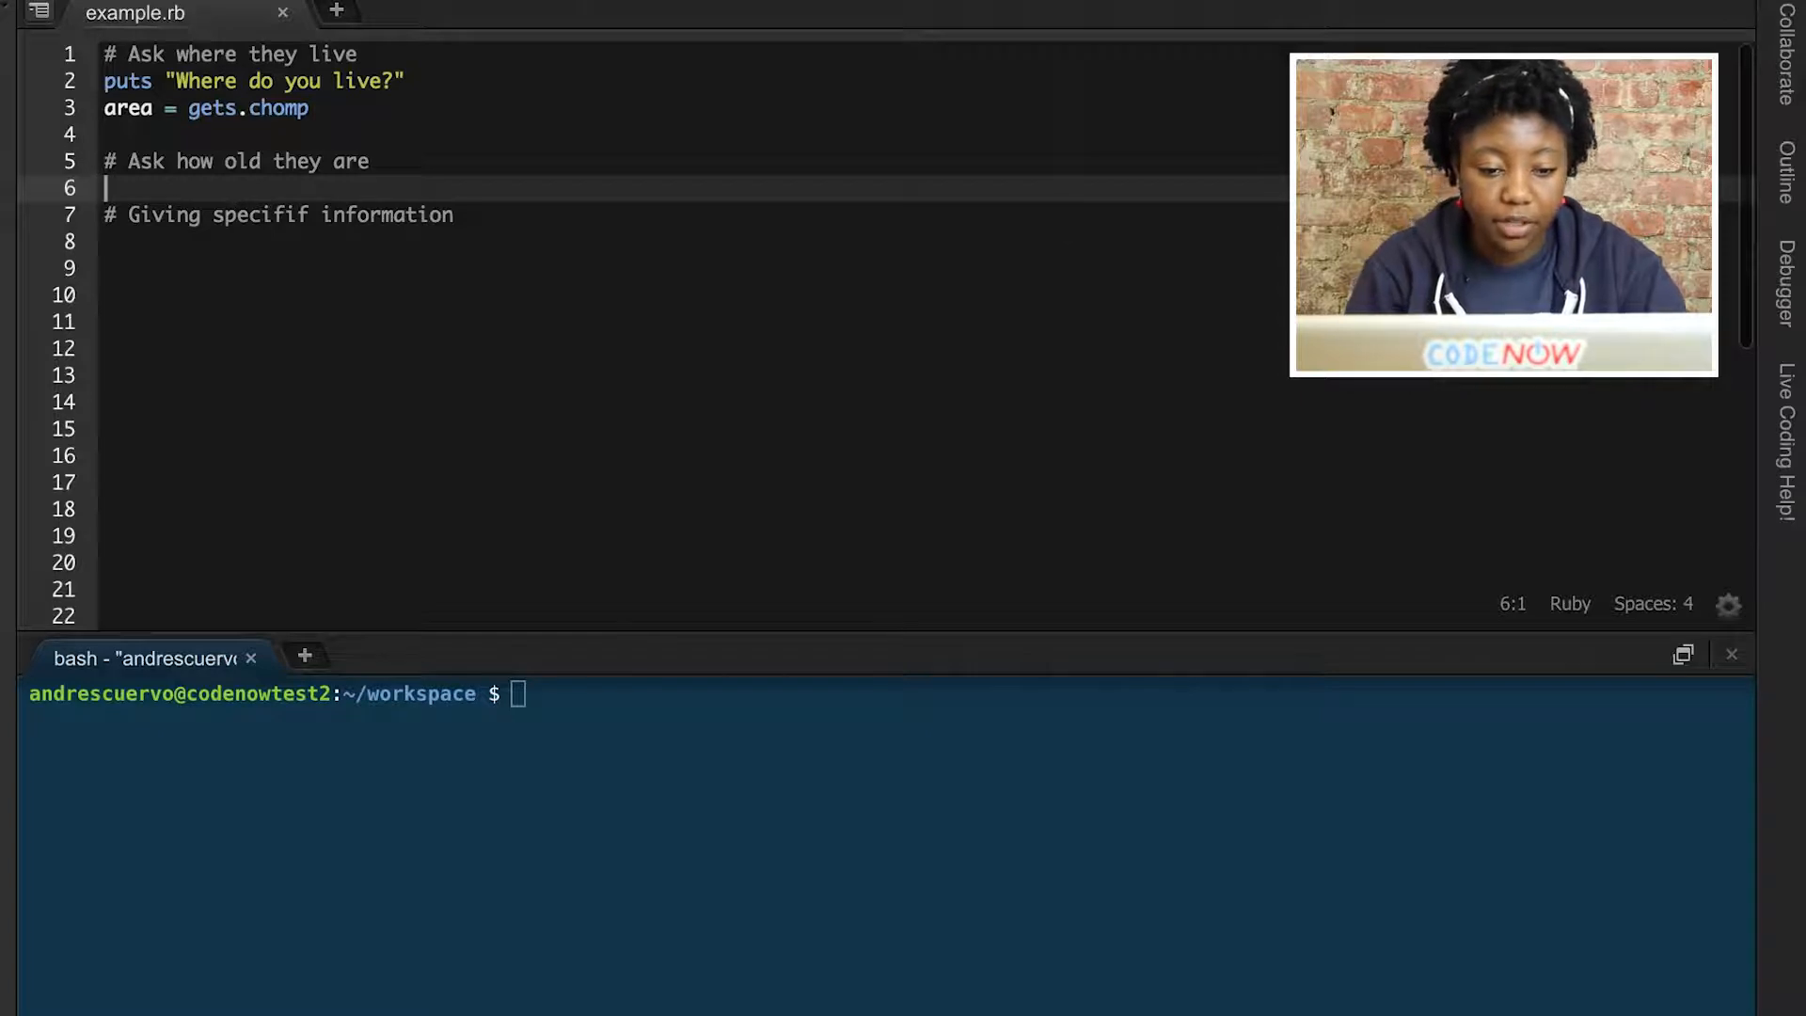
- Add a puts line asking "How old are you?"
type("puts \"")
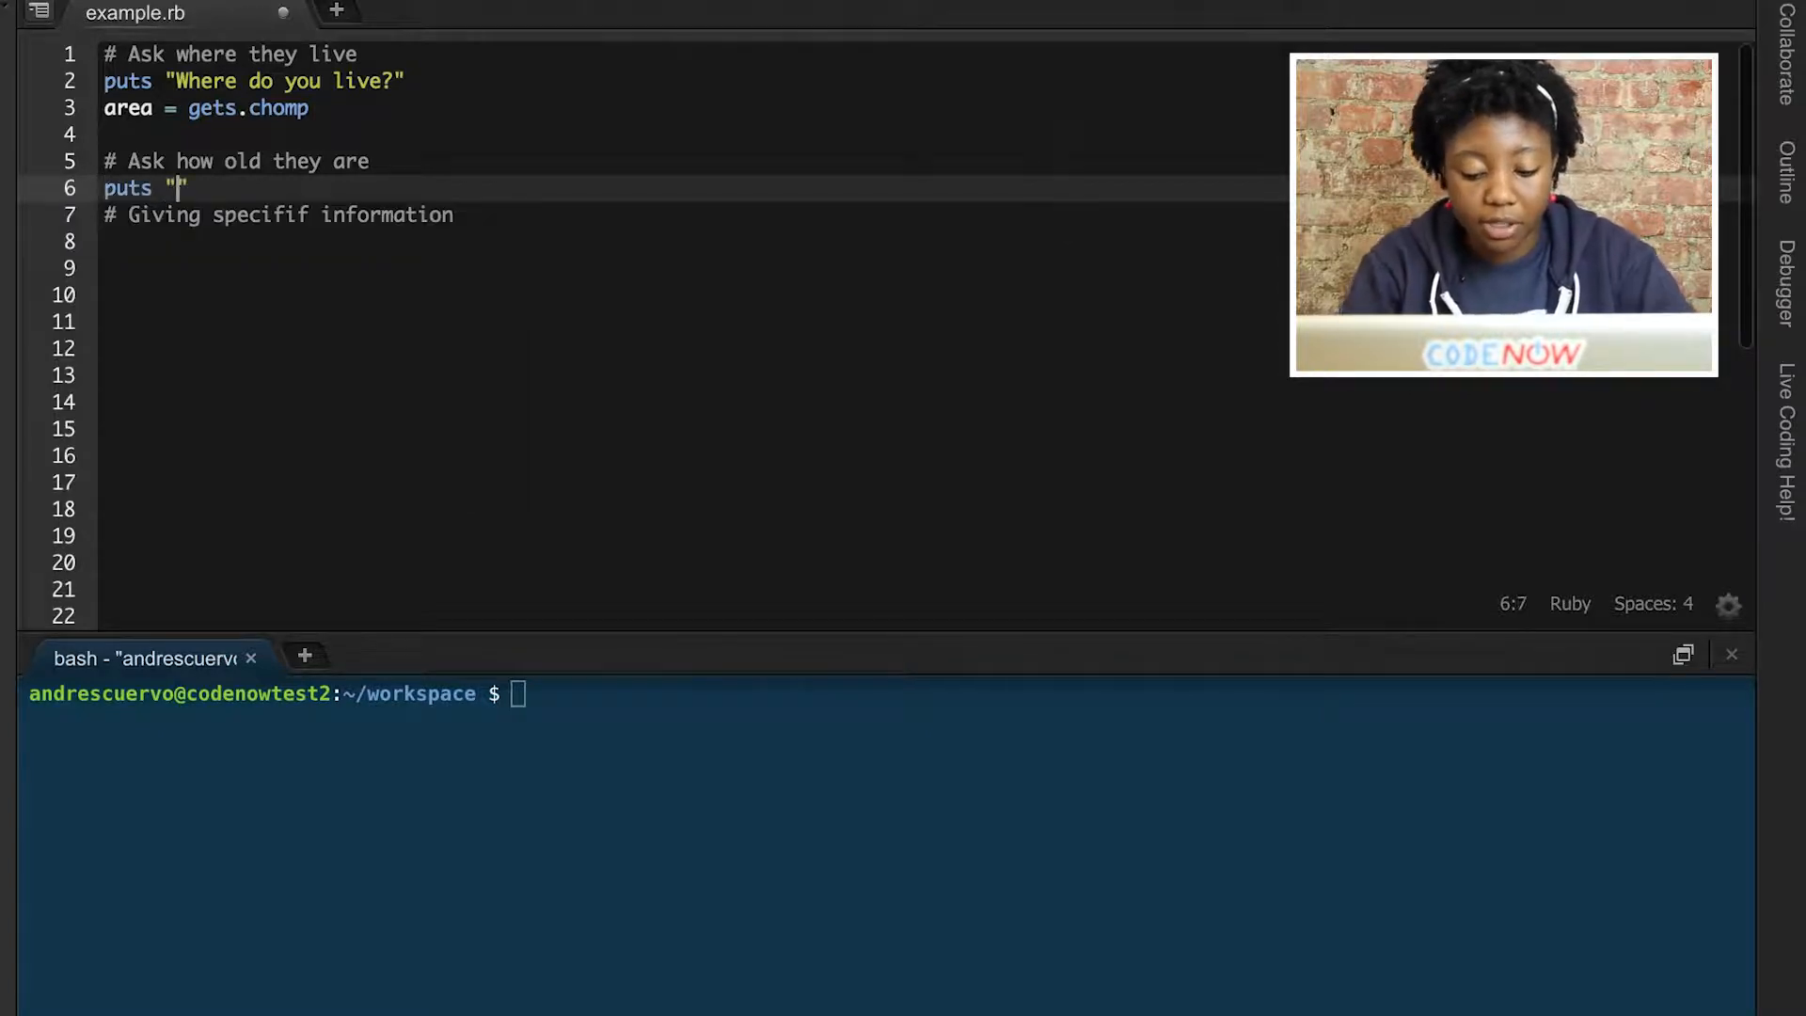
type("How")
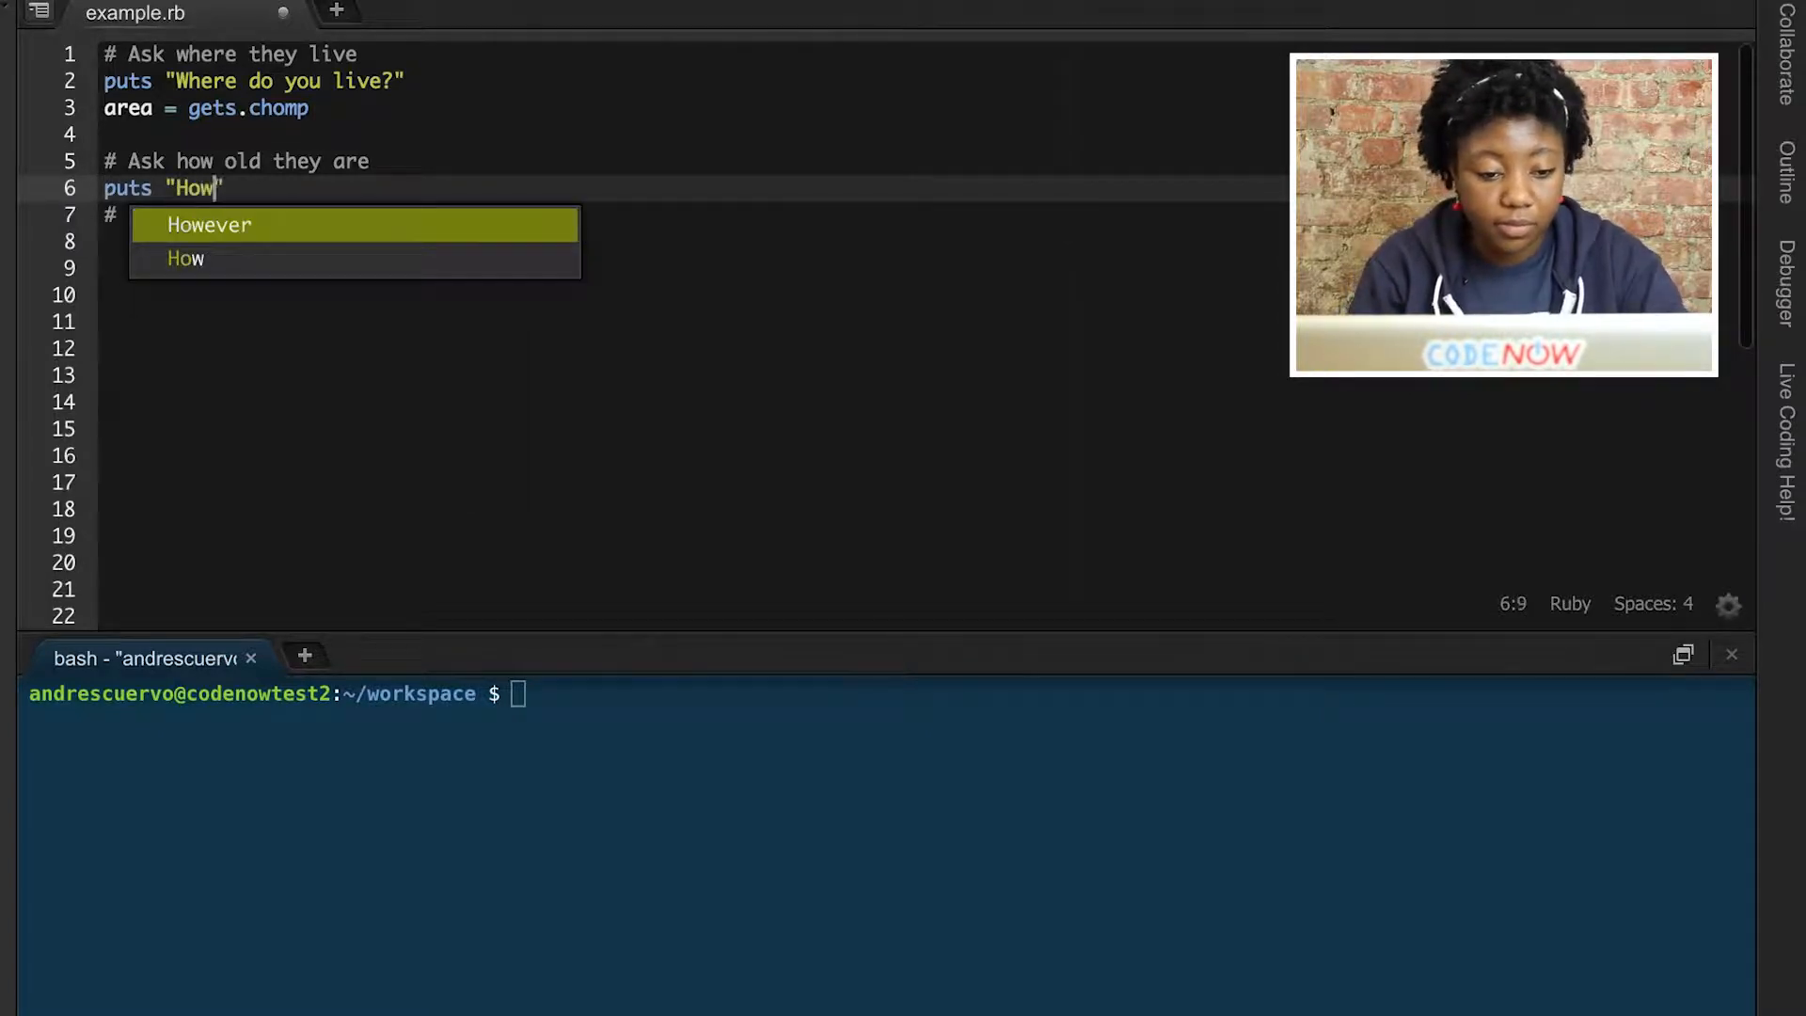
type("old are you?")
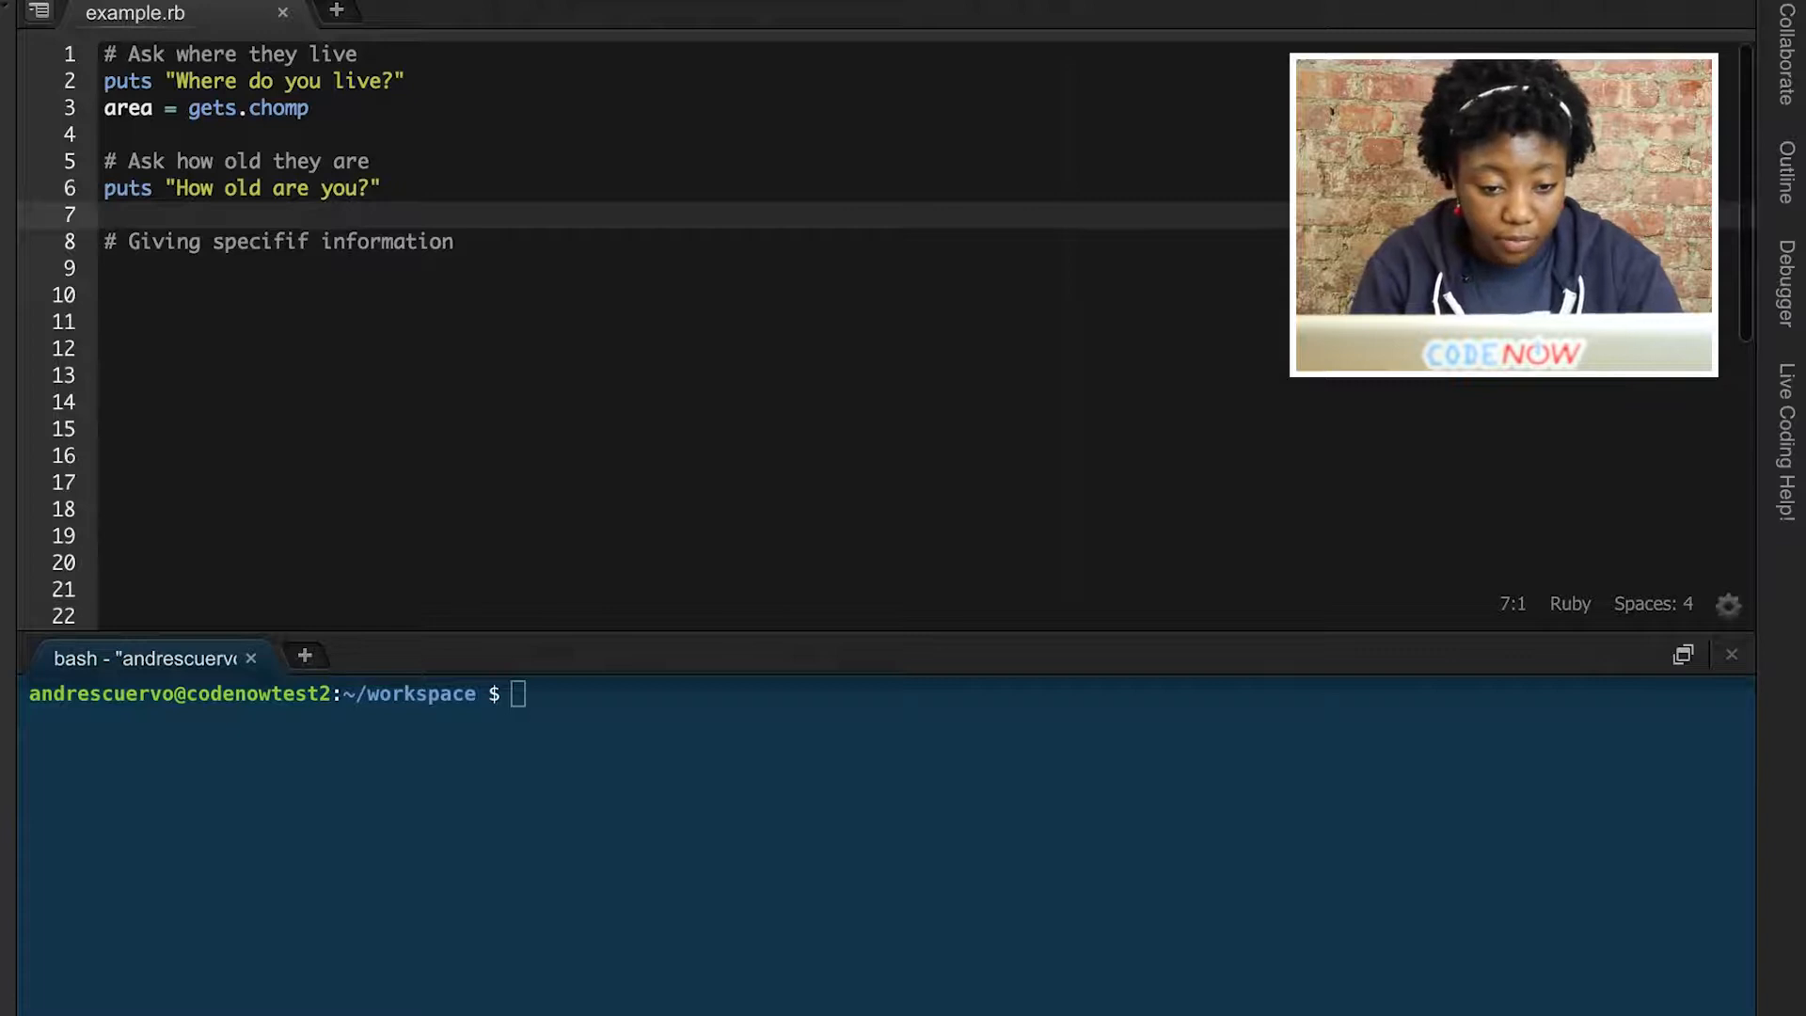
- Store the reply with age = gets.chomp.to_i, followed by a blank line
type("age =")
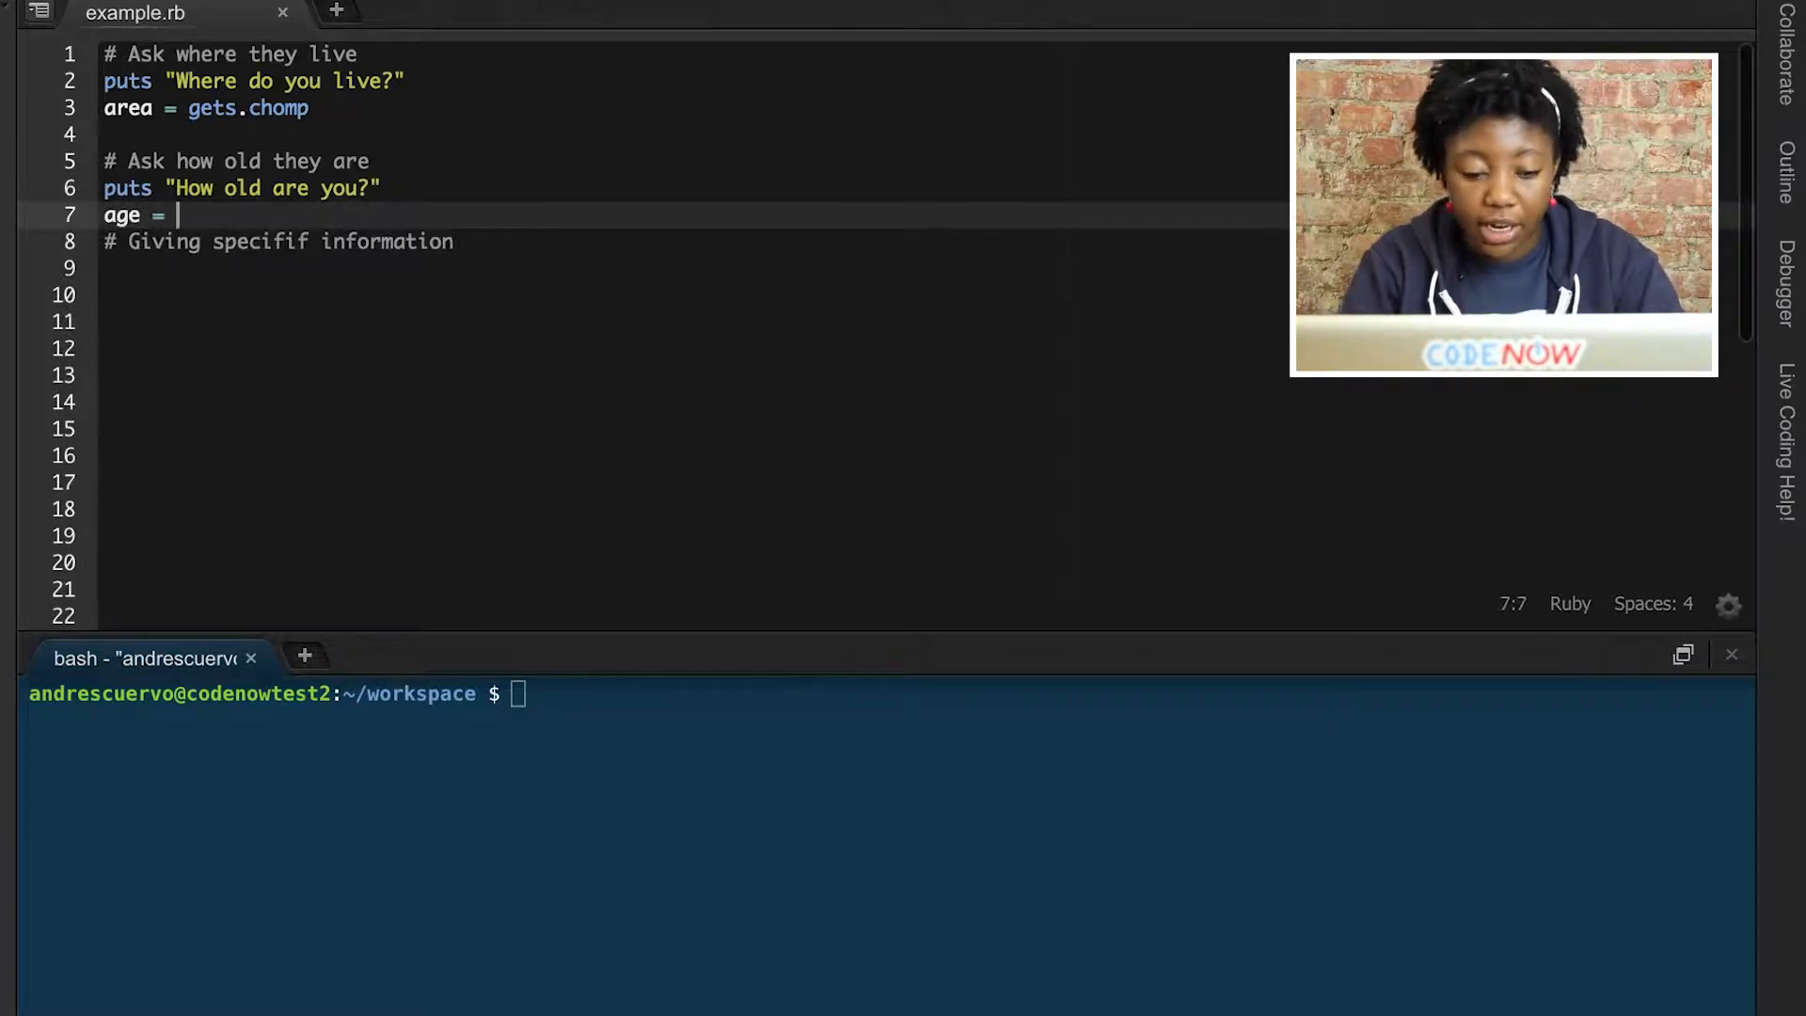
type("gets")
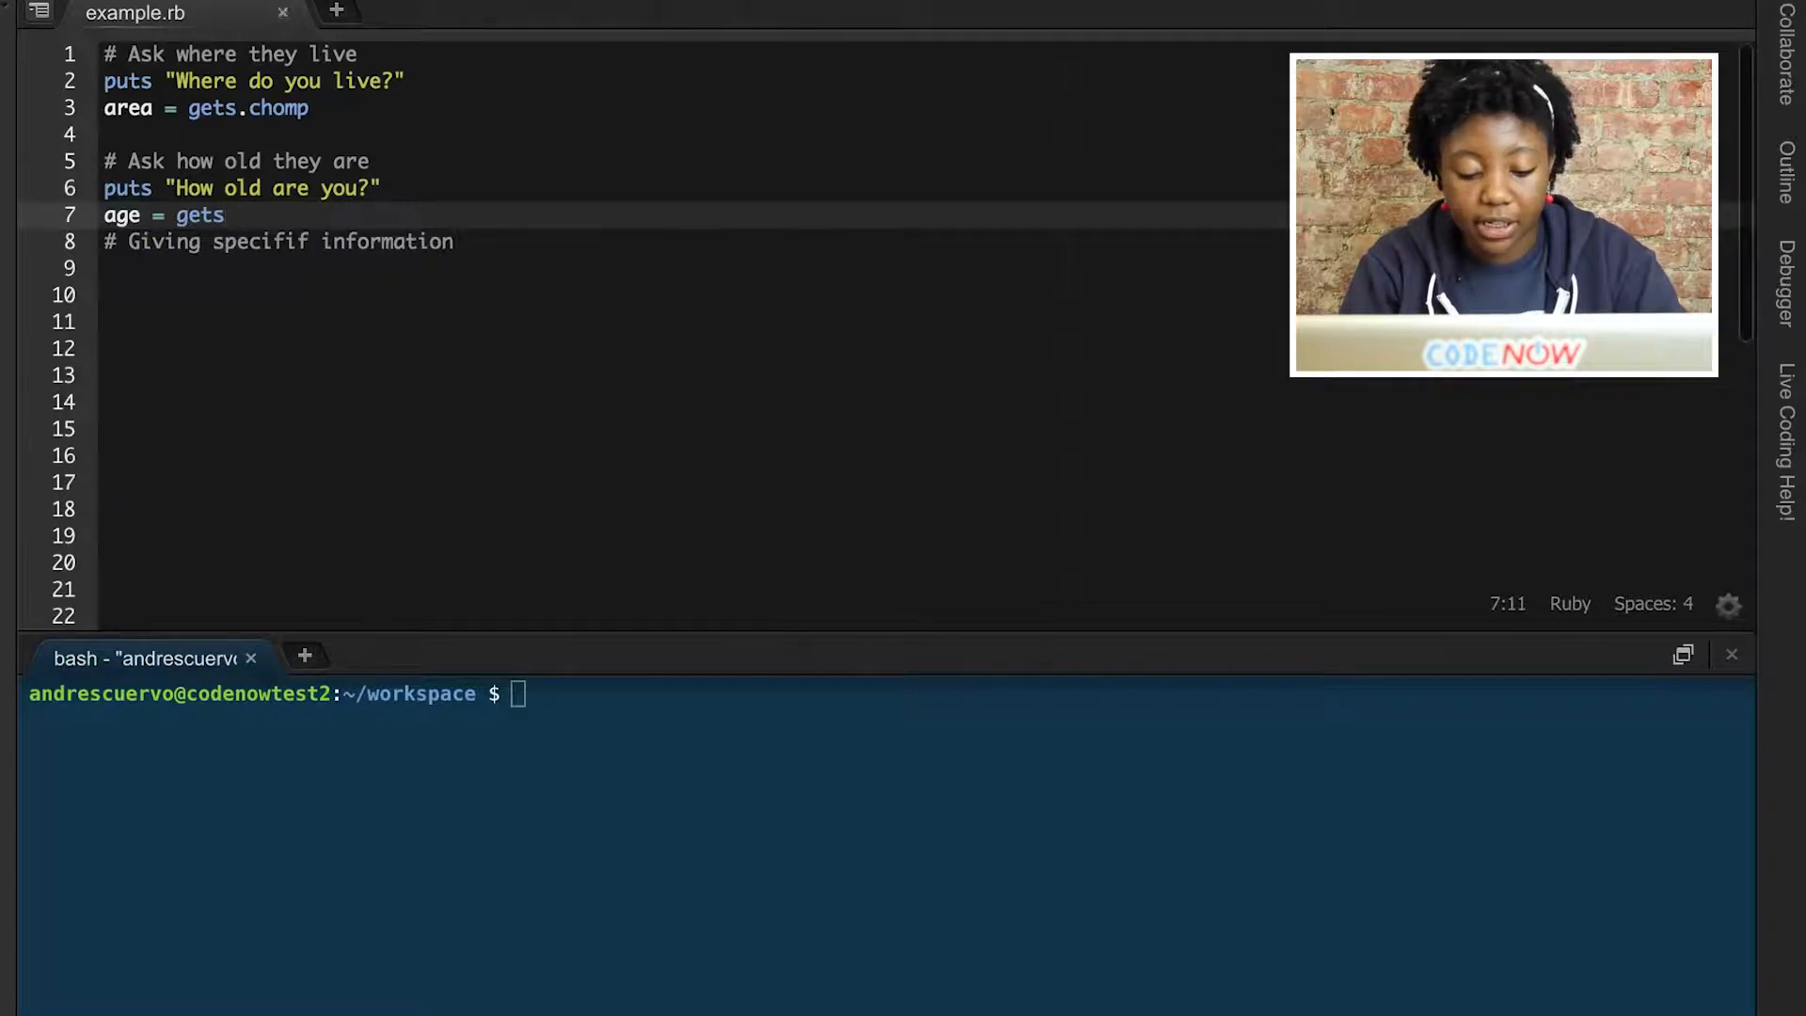
type(".chomp")
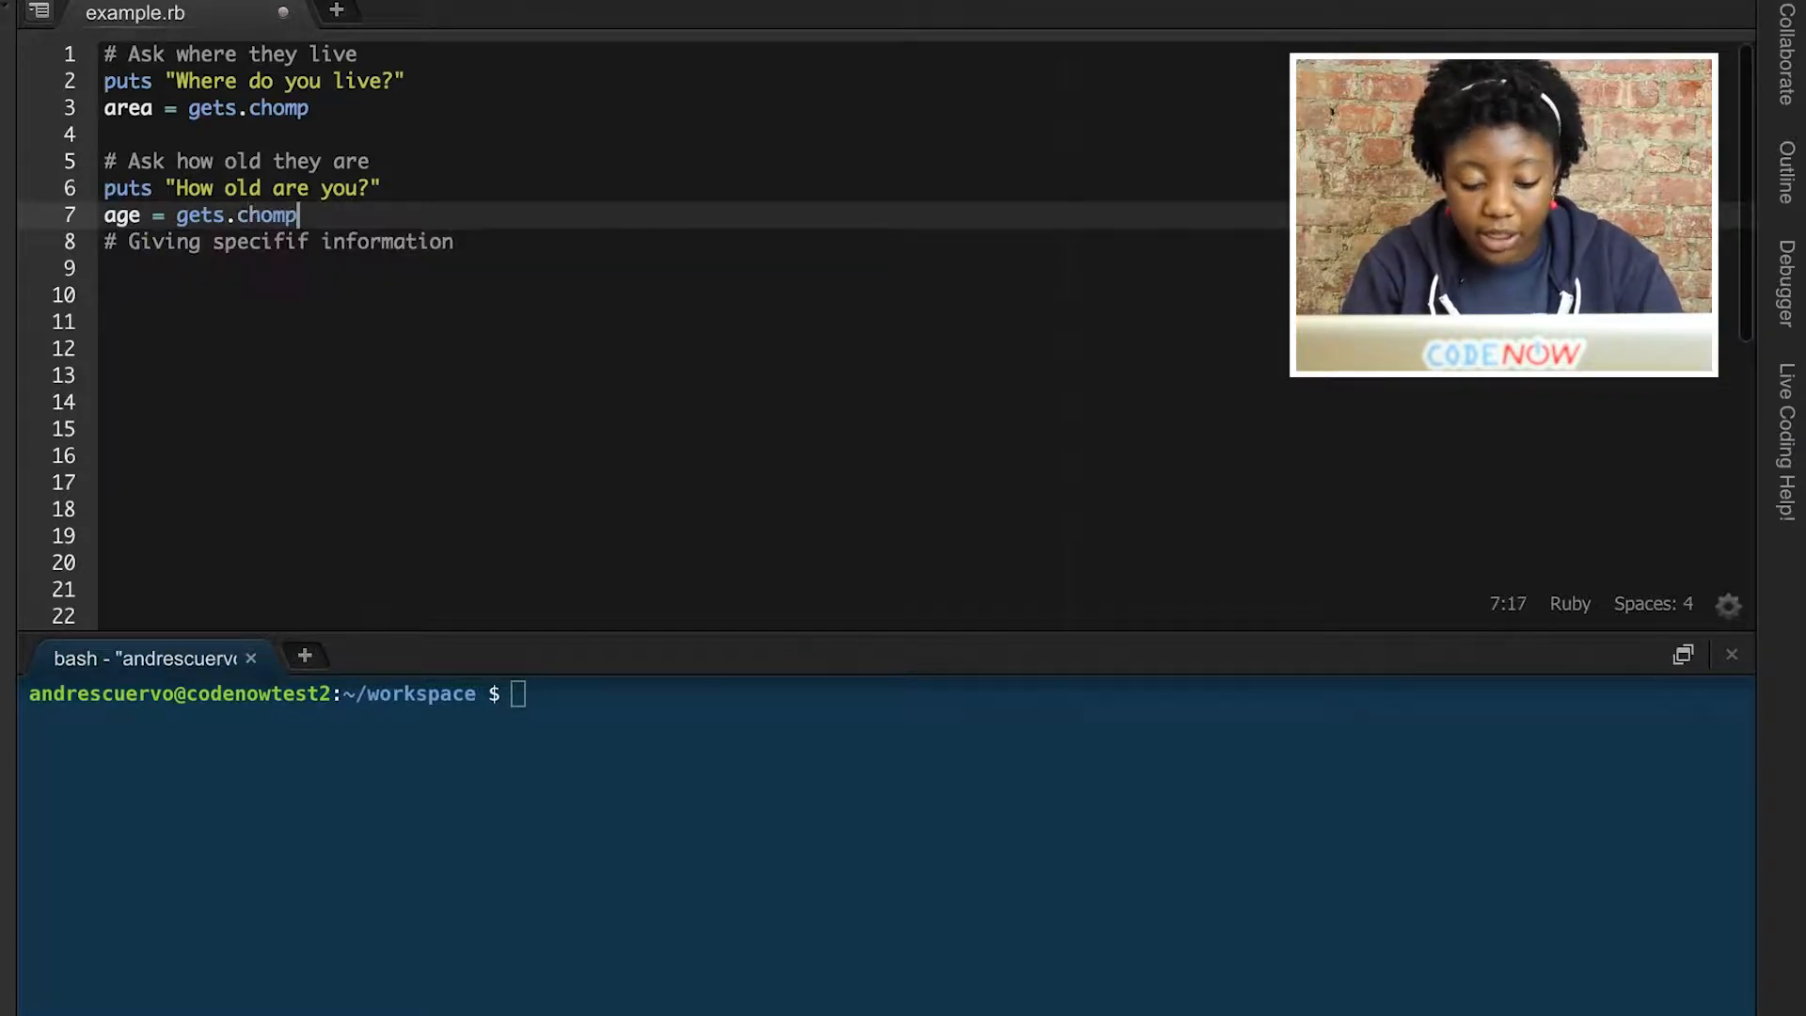
type(".to_i")
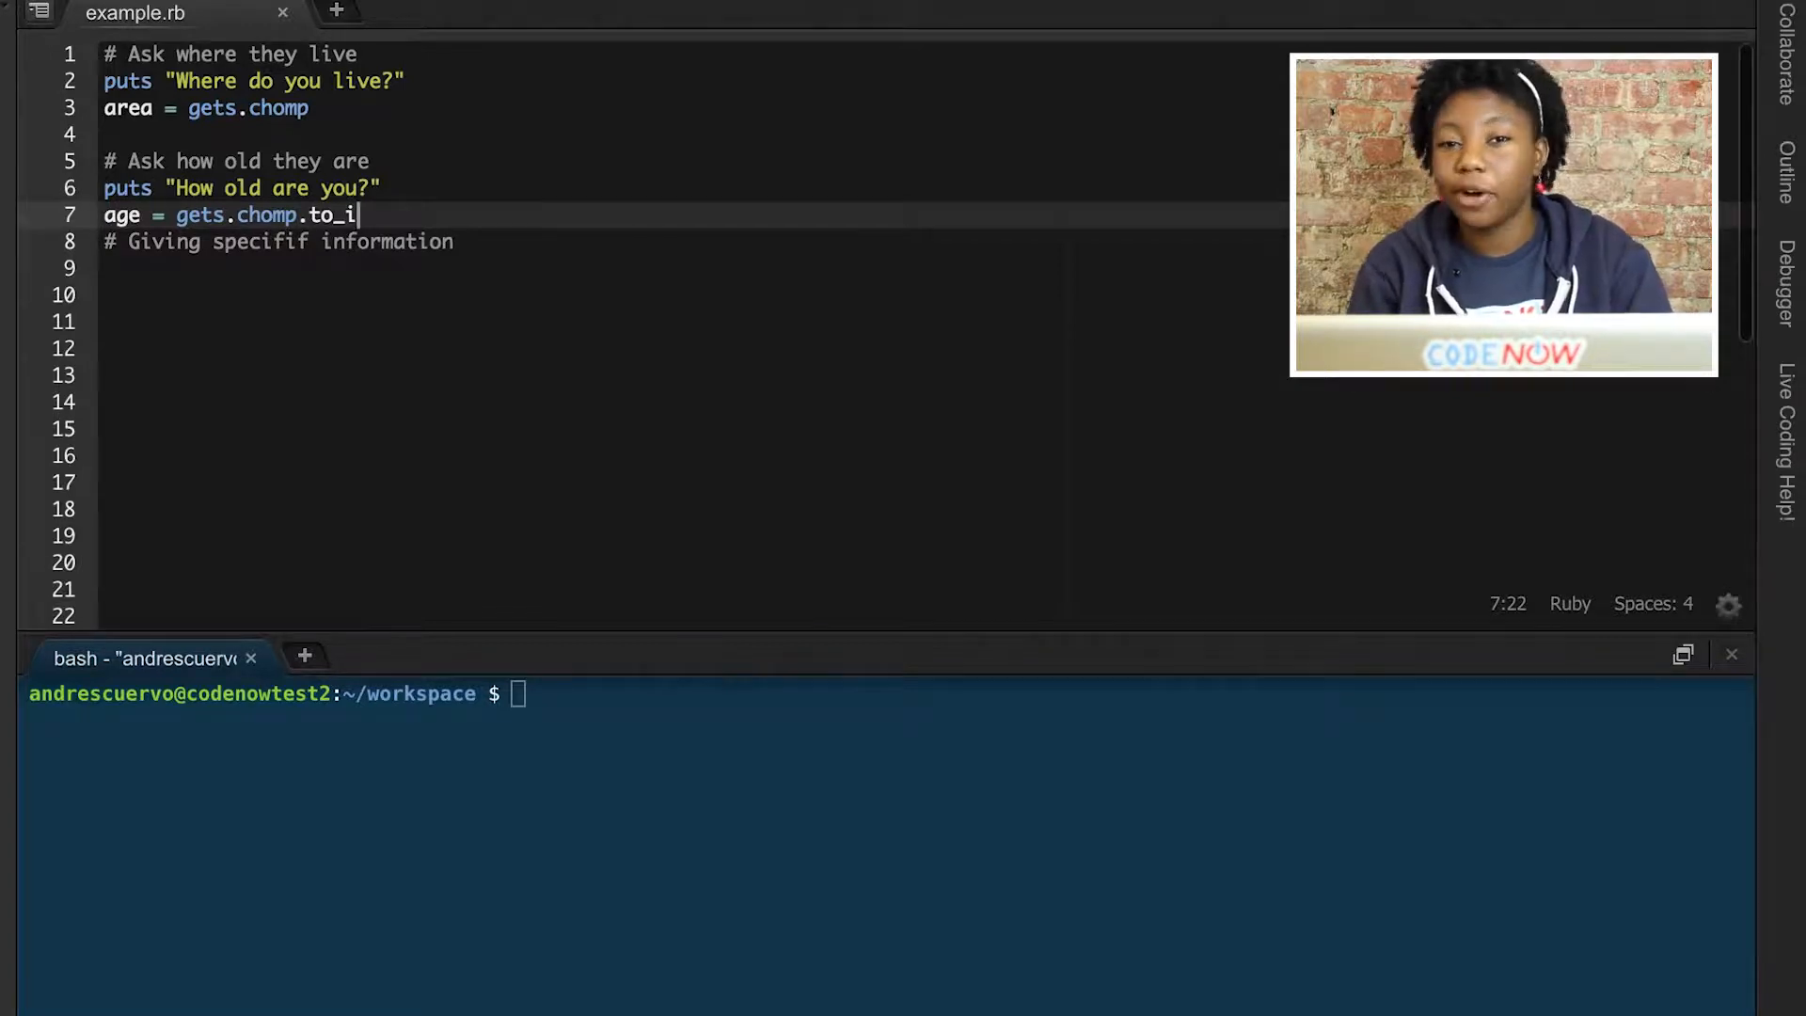
key("Enter")
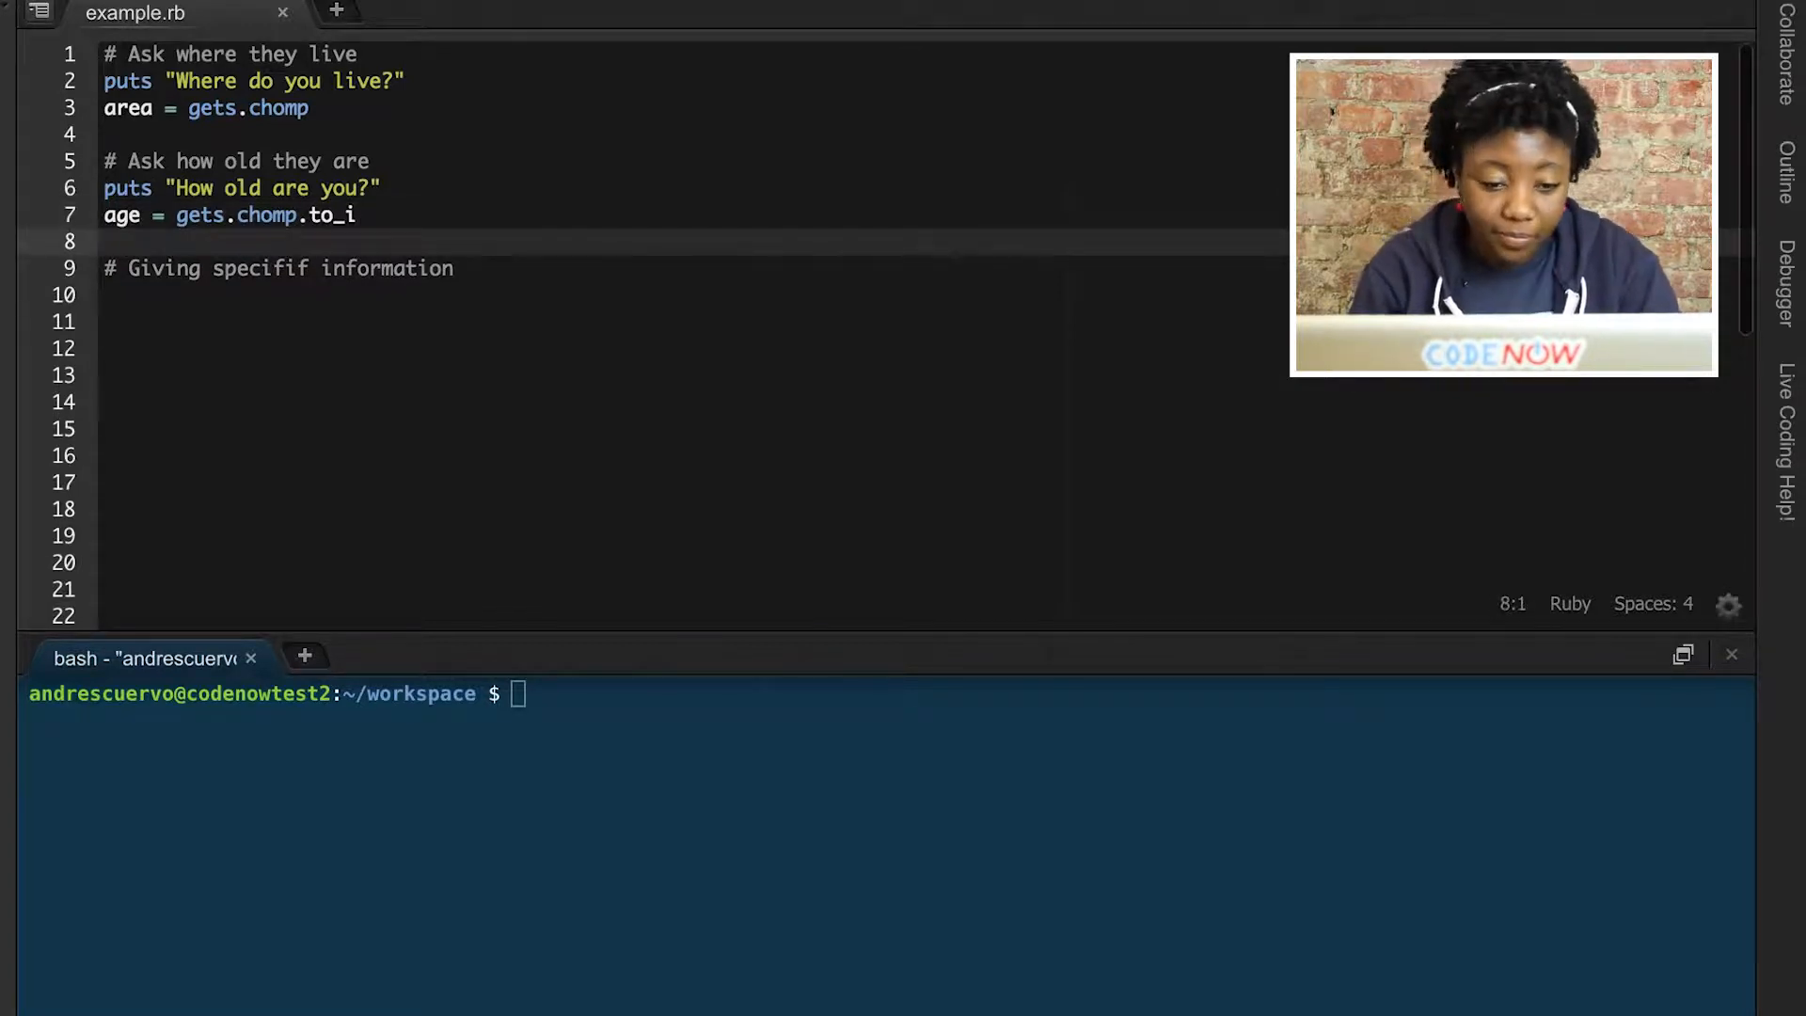
left_click(108, 295)
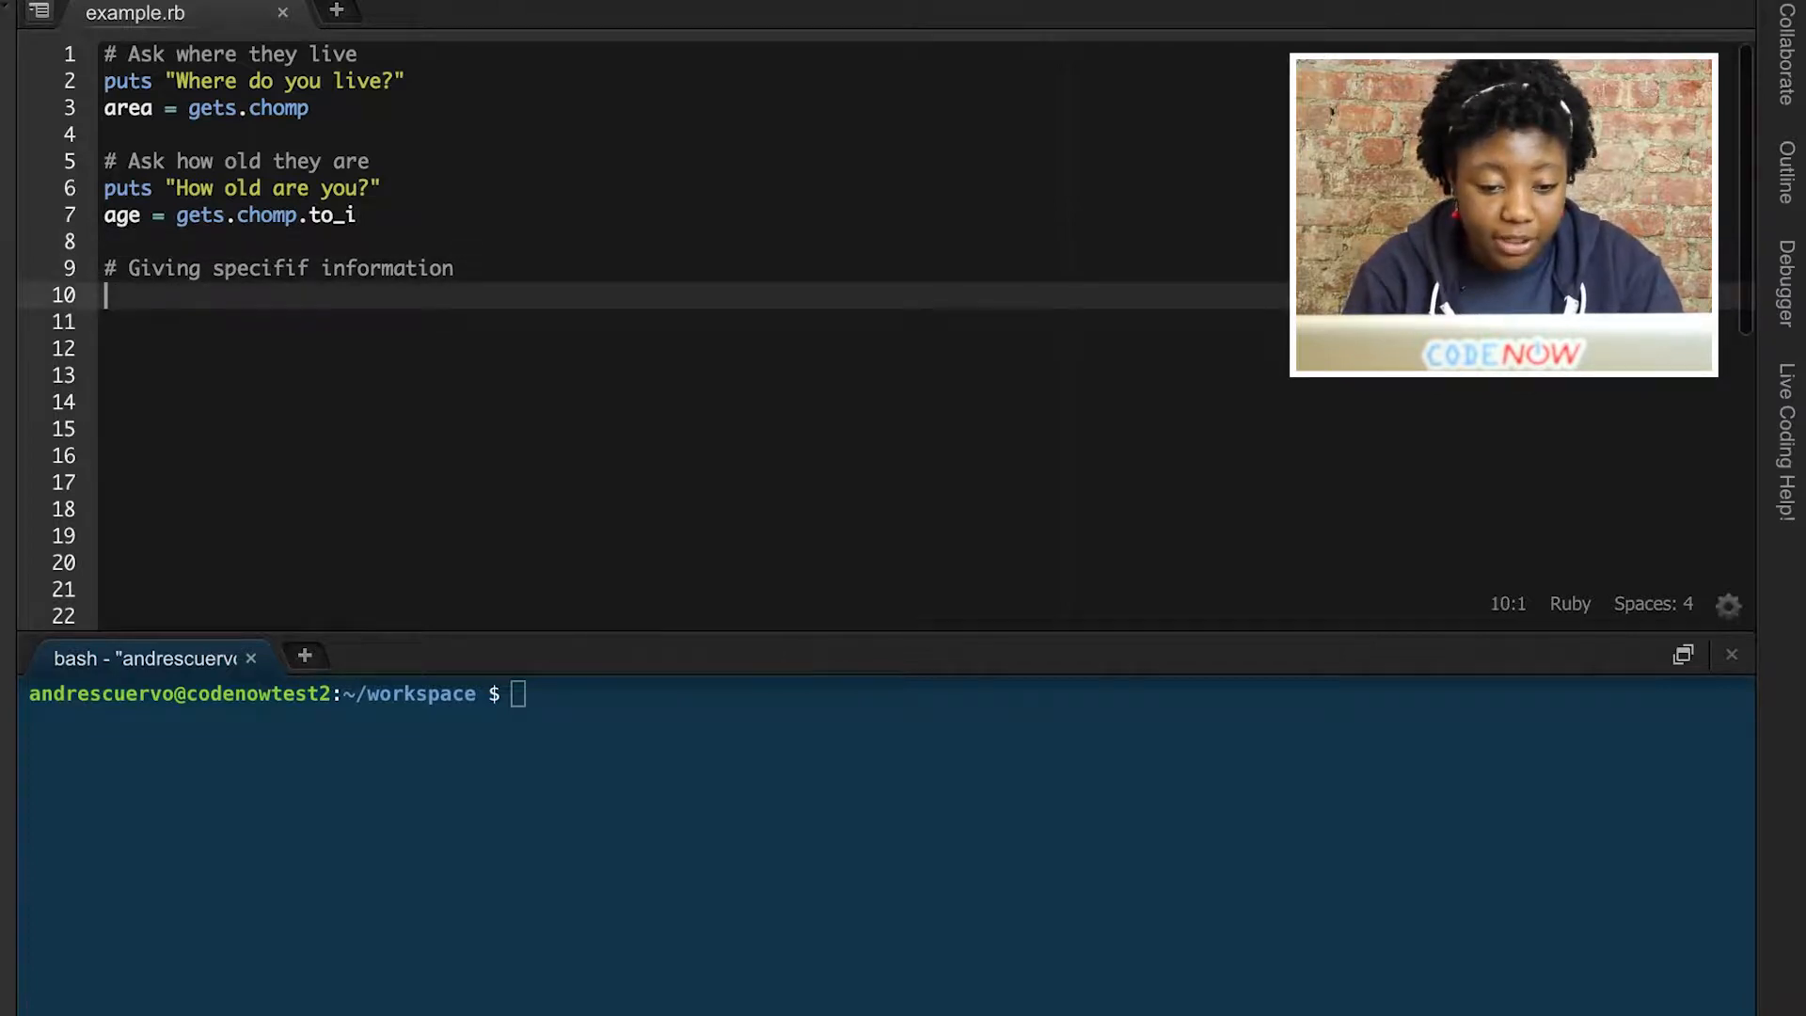
left_click(309, 268)
type("c")
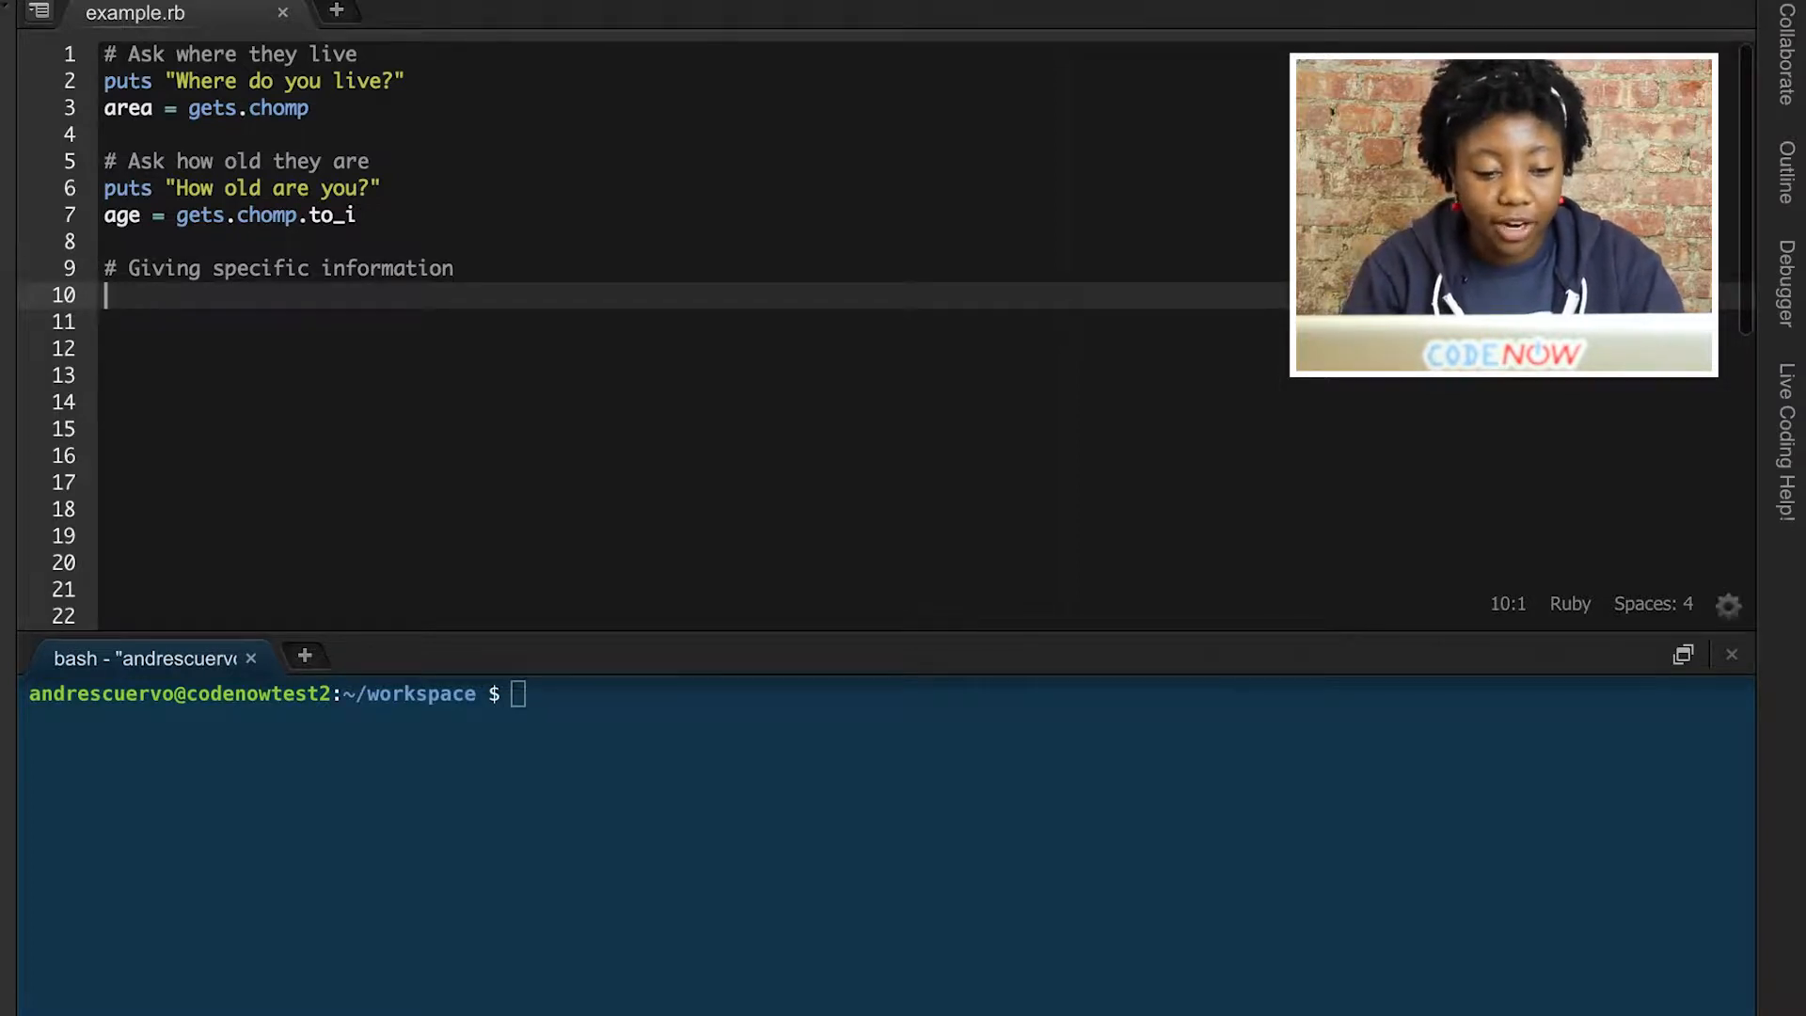
- Fix 'specifif' and add if age < 18 printing the welcome message with #{area}
type("if")
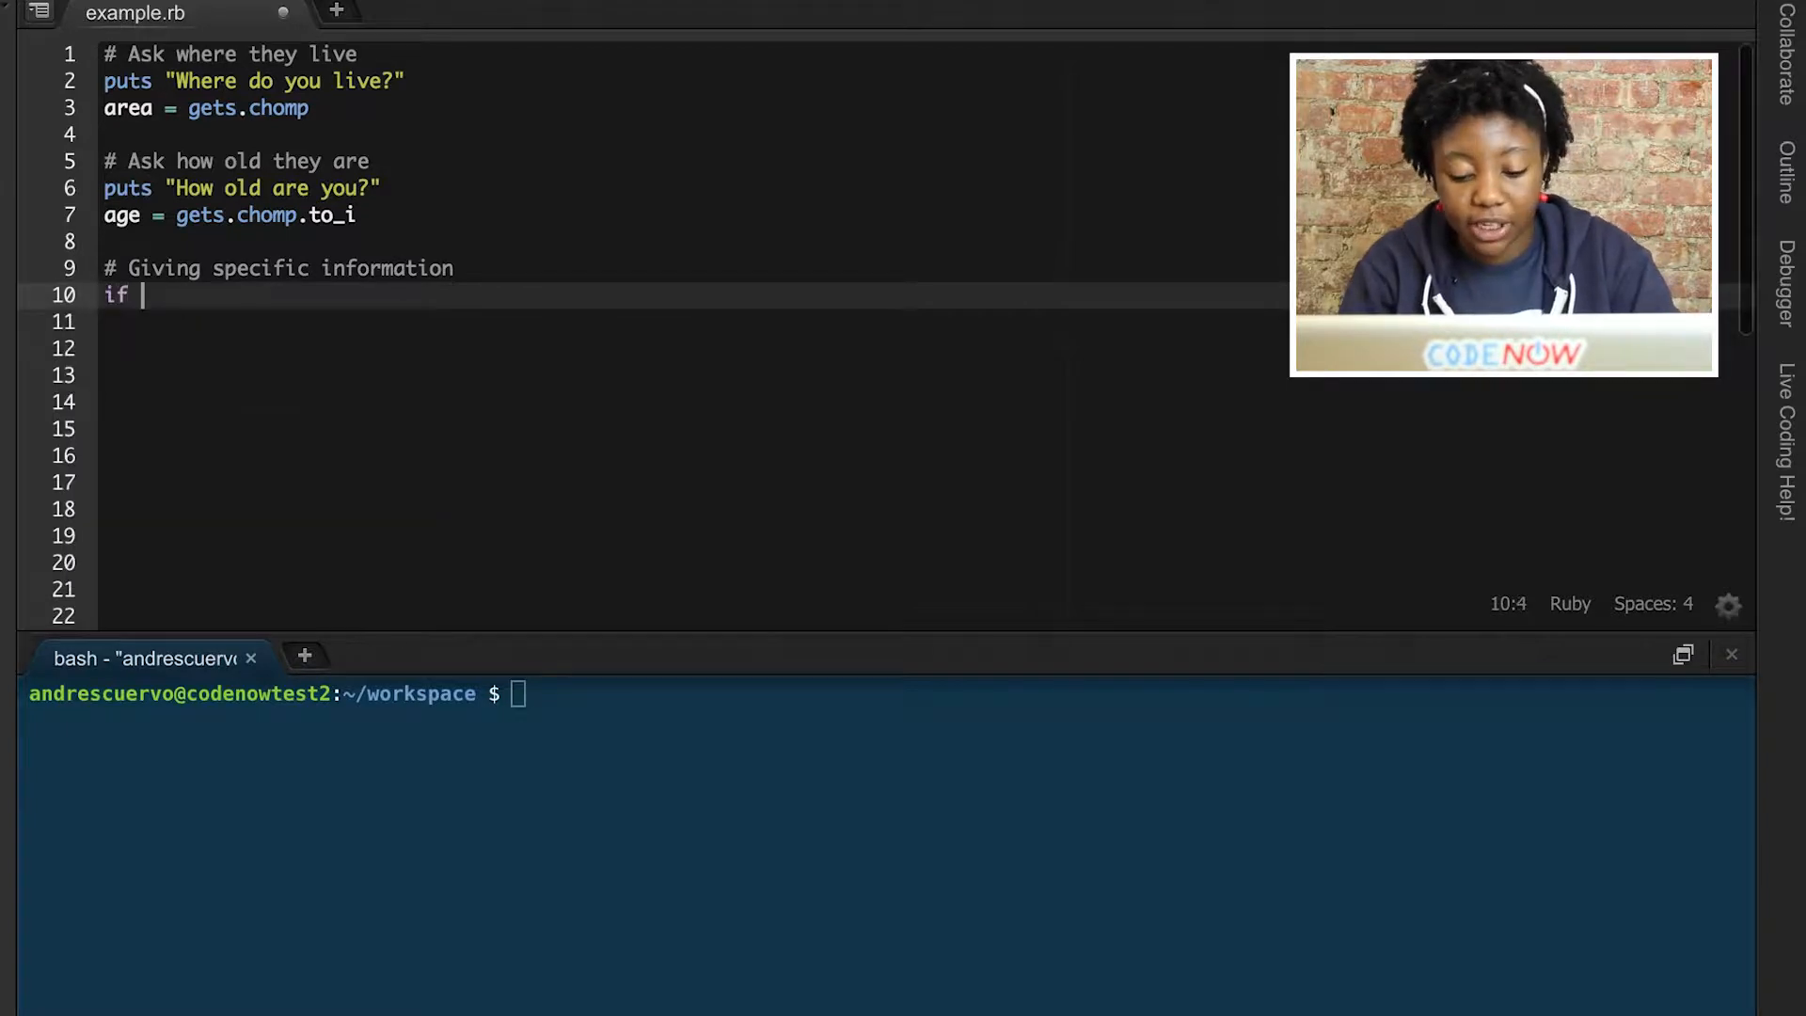
type("age <")
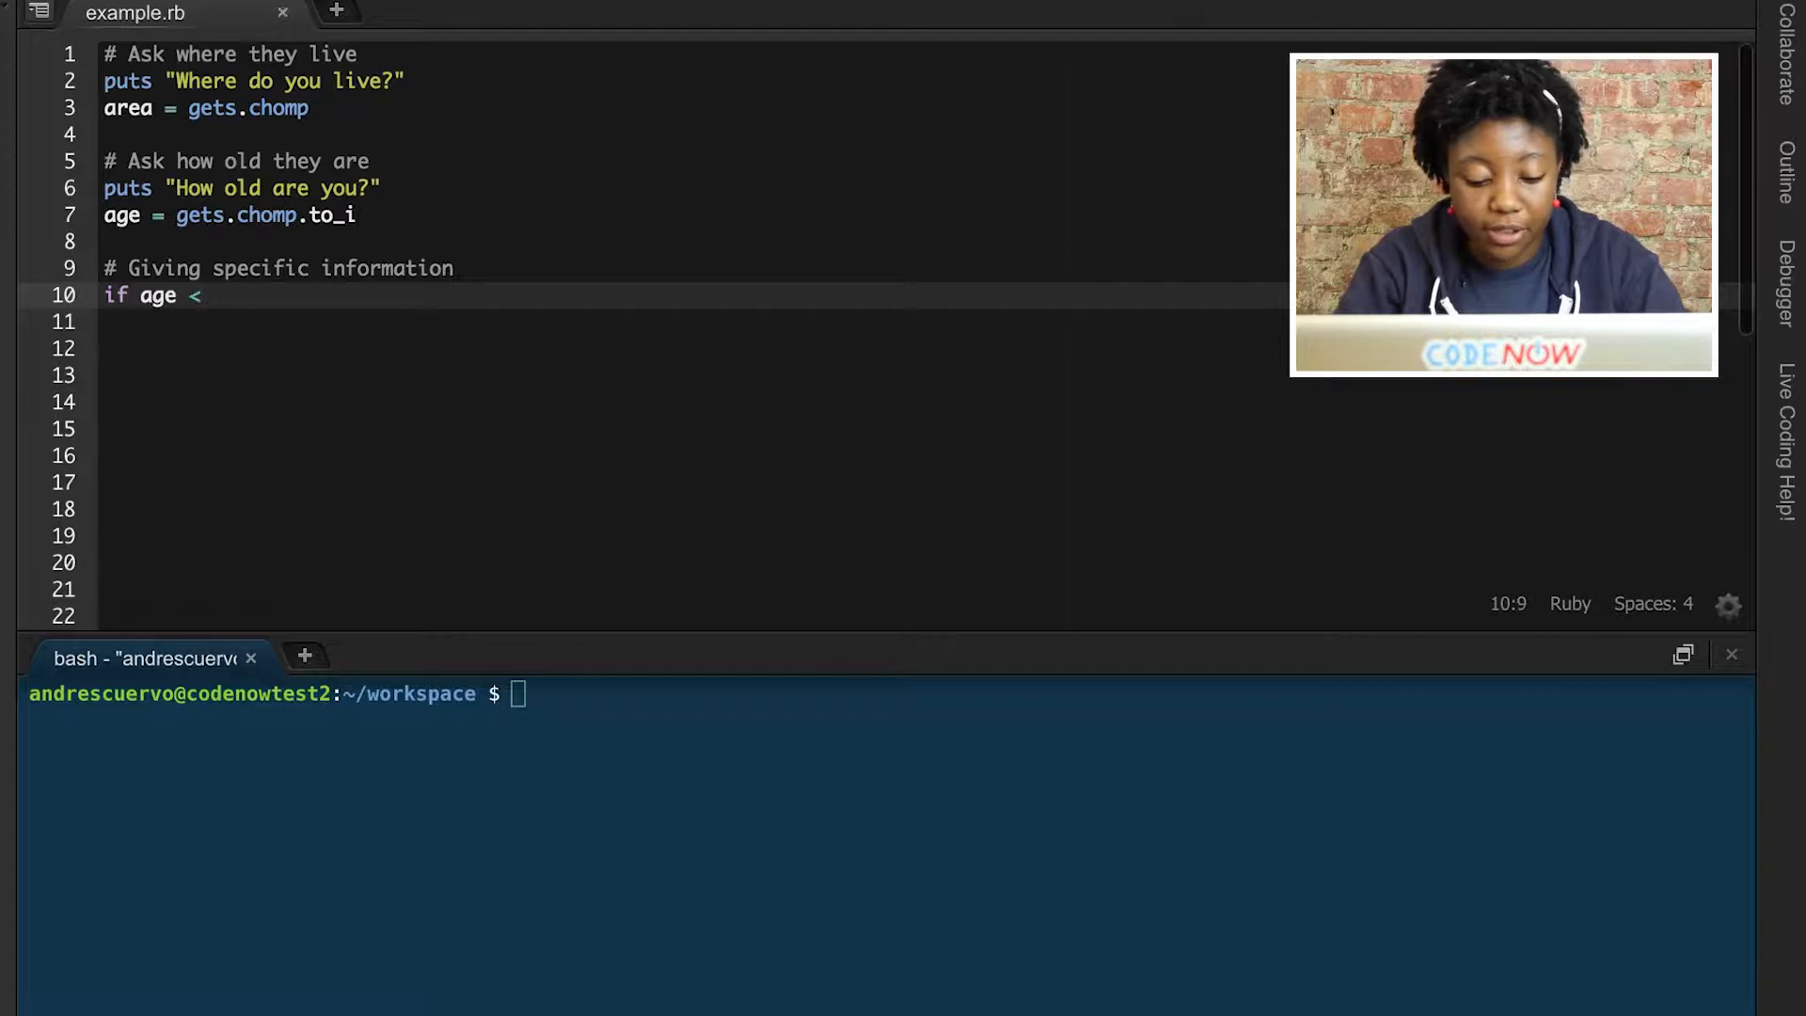
type("18")
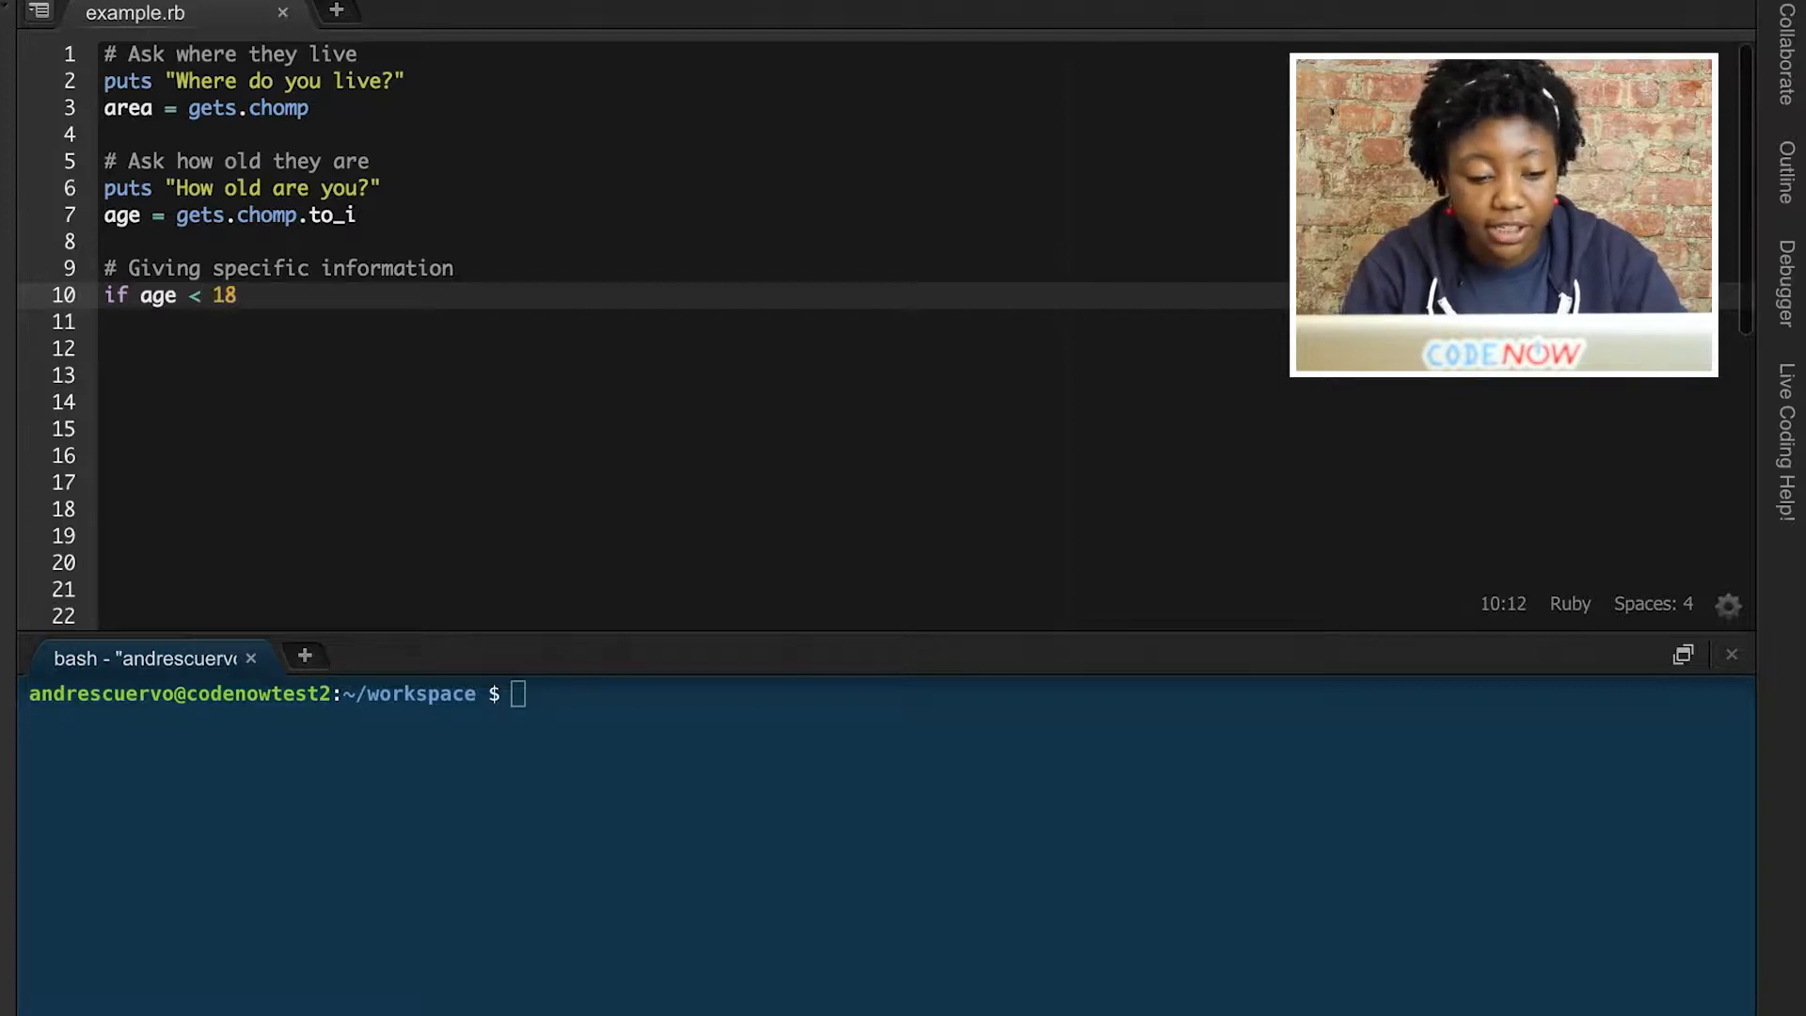
key("Enter")
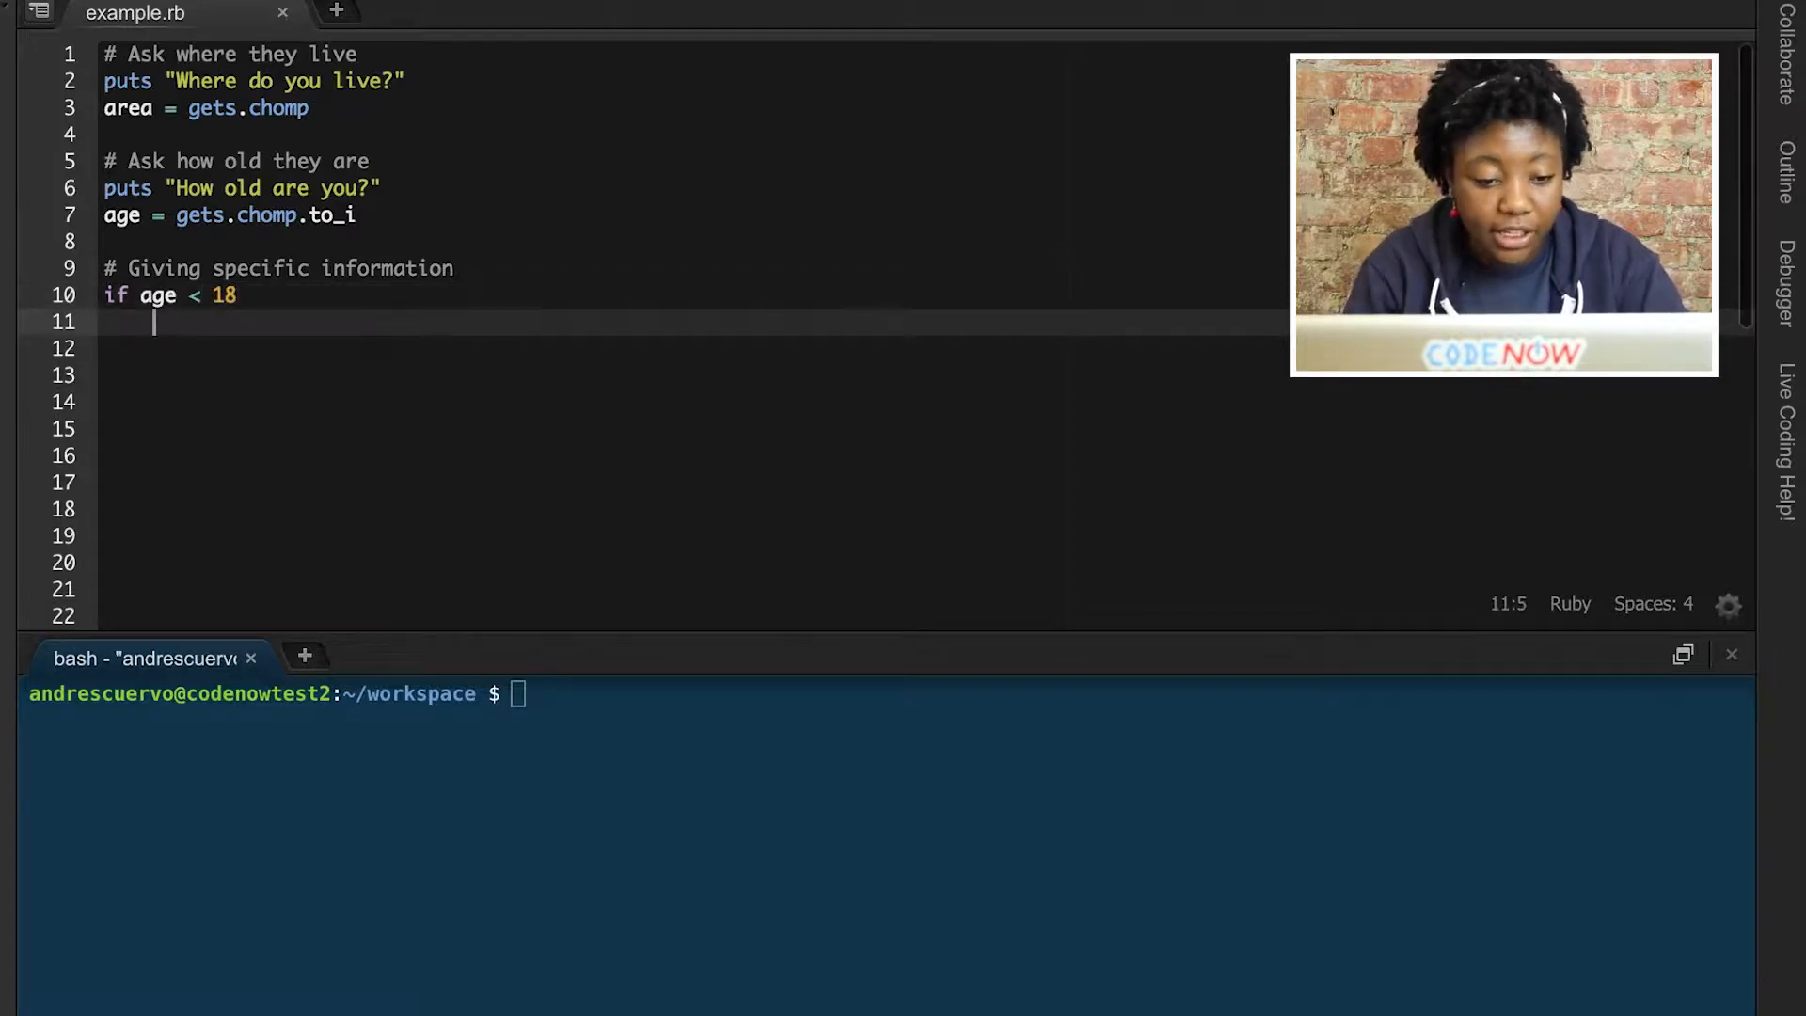
type("puts \"Hello, and w")
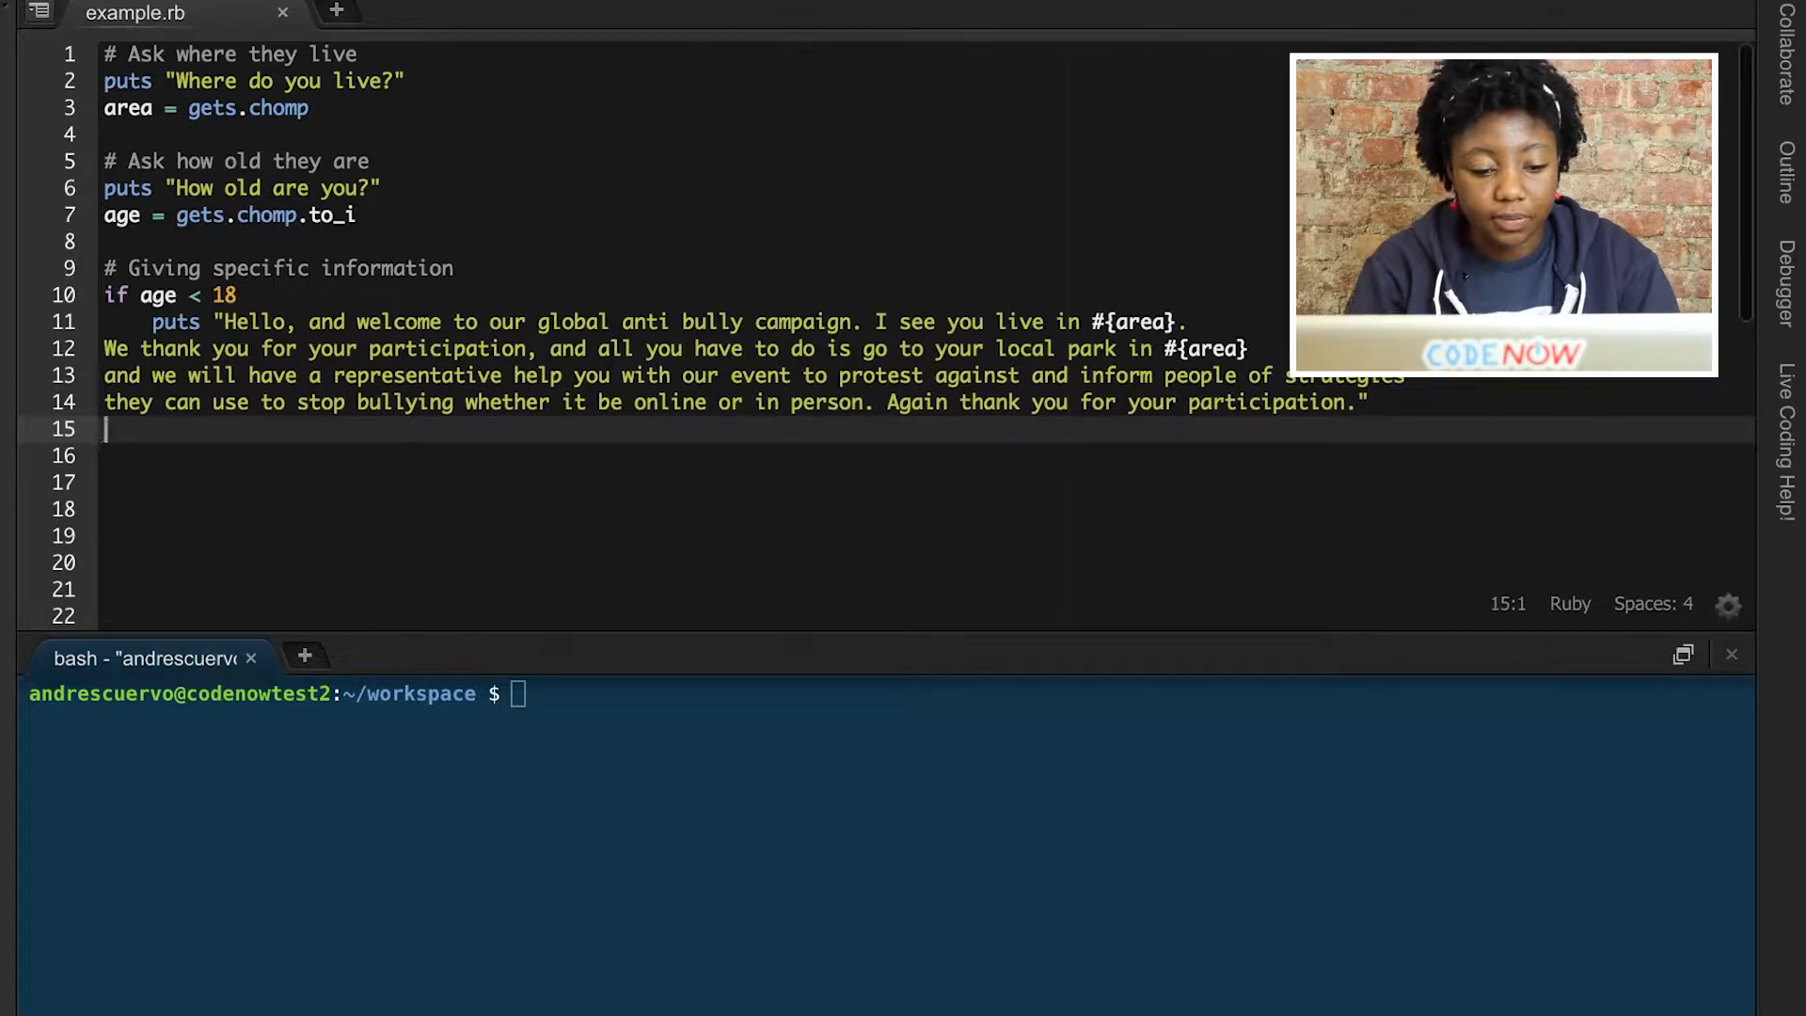
- Add else printing the welcome that requires a parent, guardian or mentor
type("el")
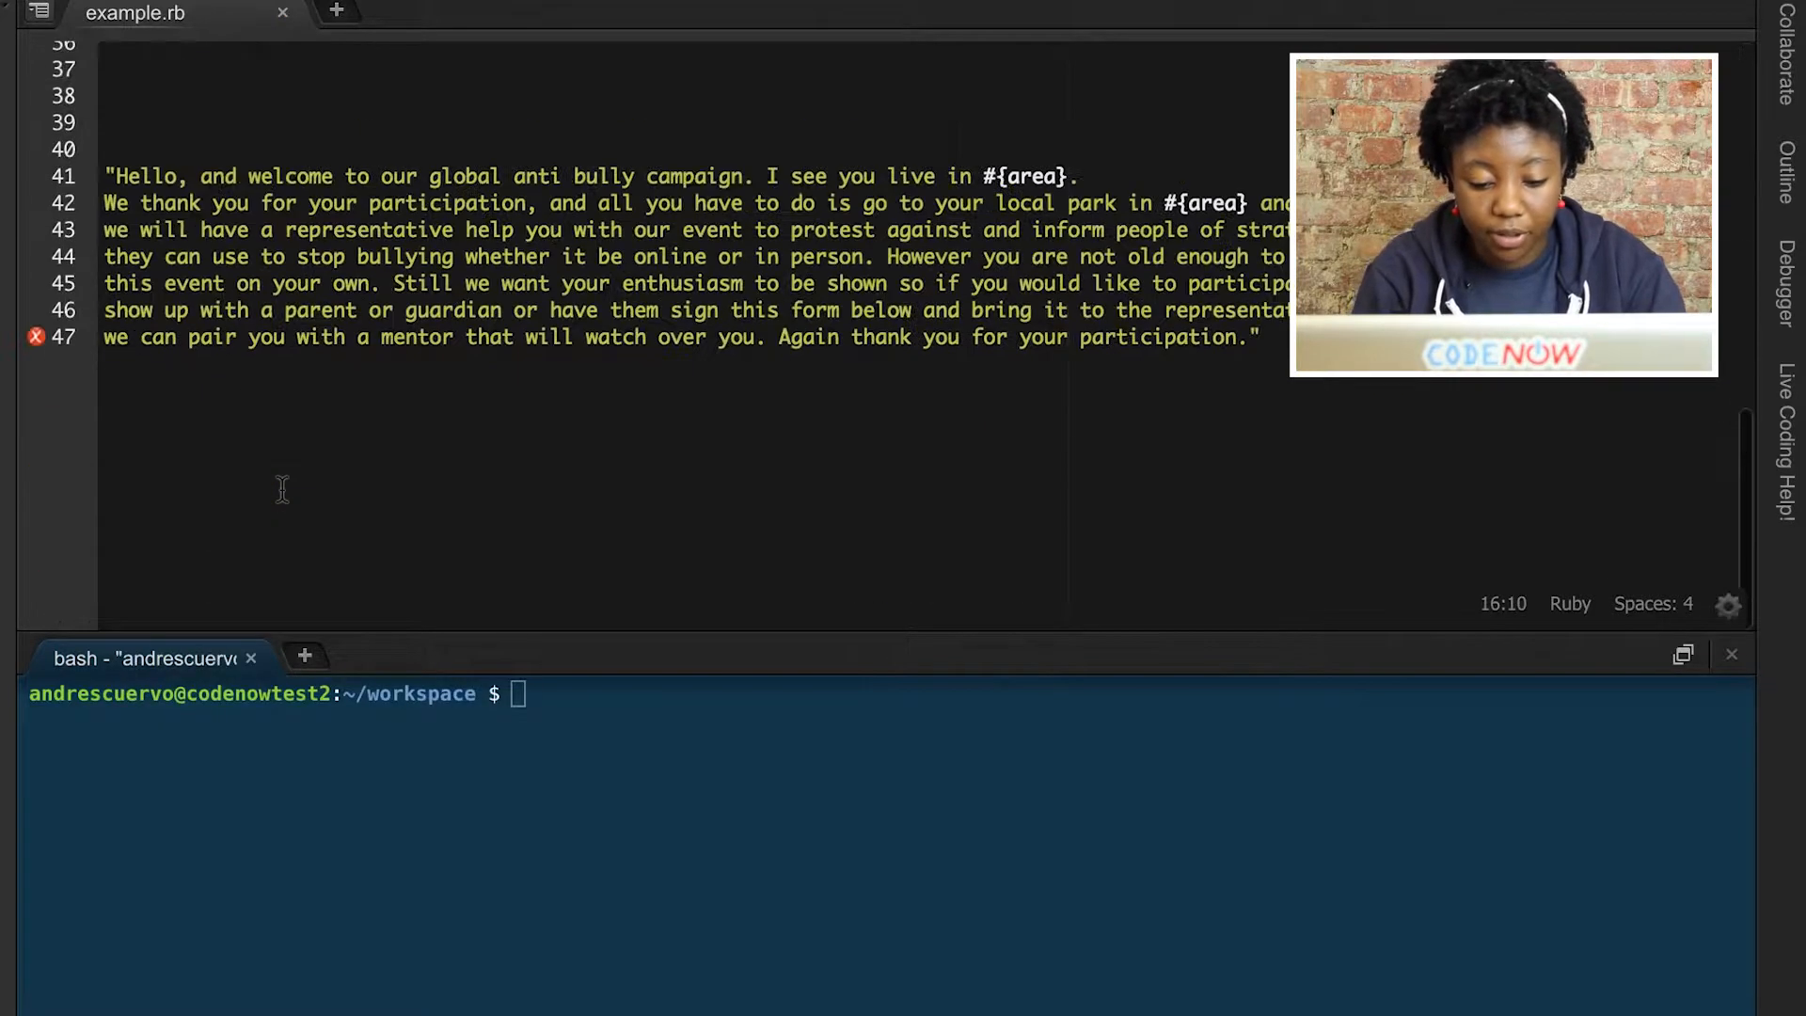
left_click(168, 204)
type("puts ")
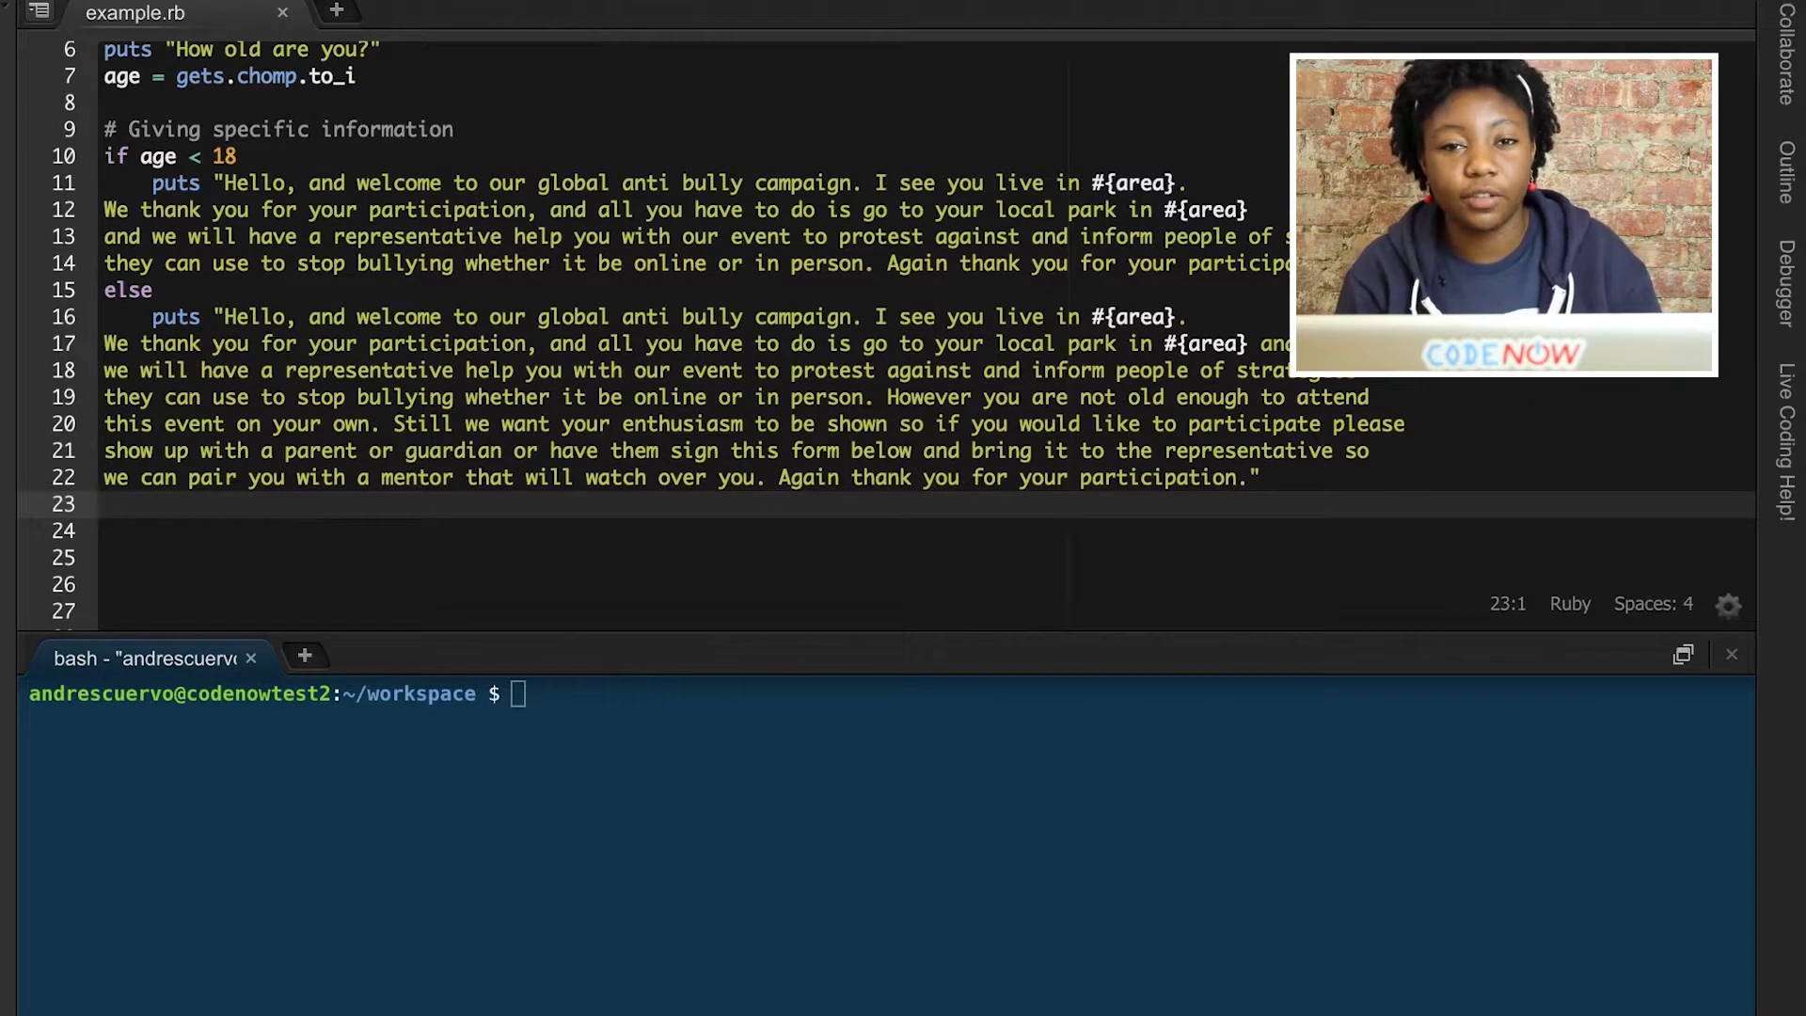
- Close the conditional with end on line 23 and run example.rb
type("end")
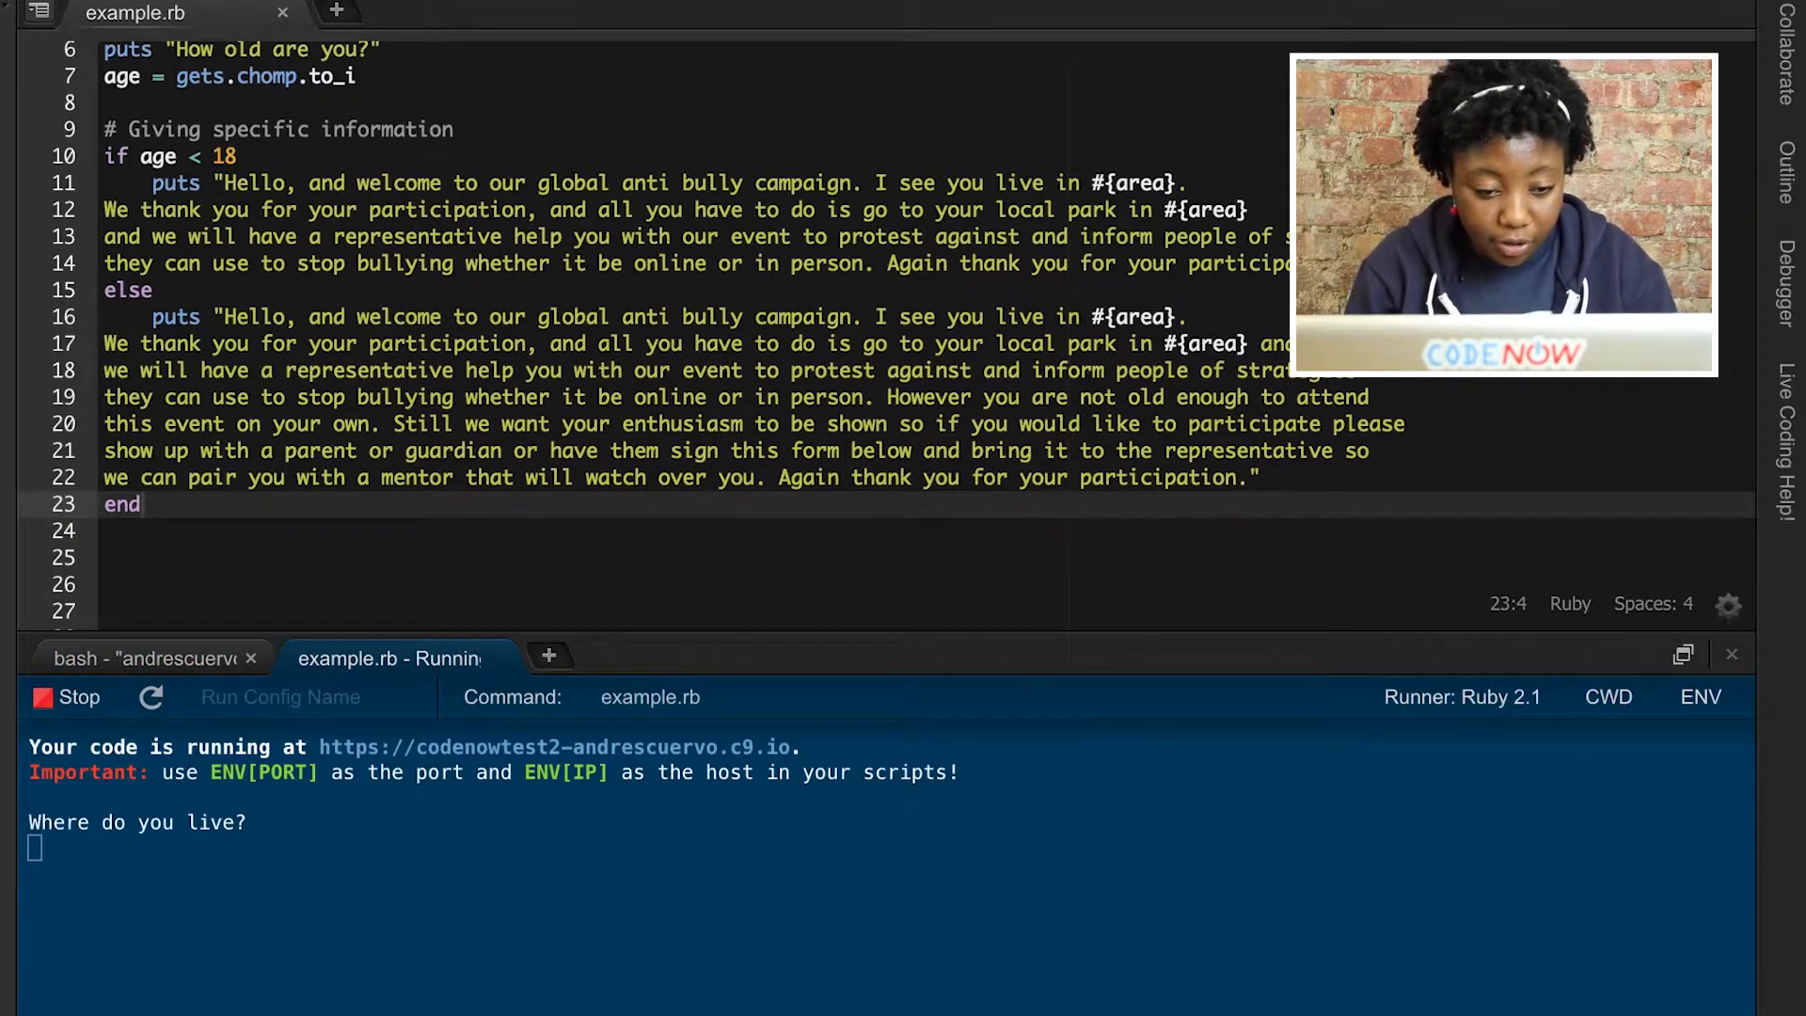
- Answer the prompts with New York and 17
type("New York")
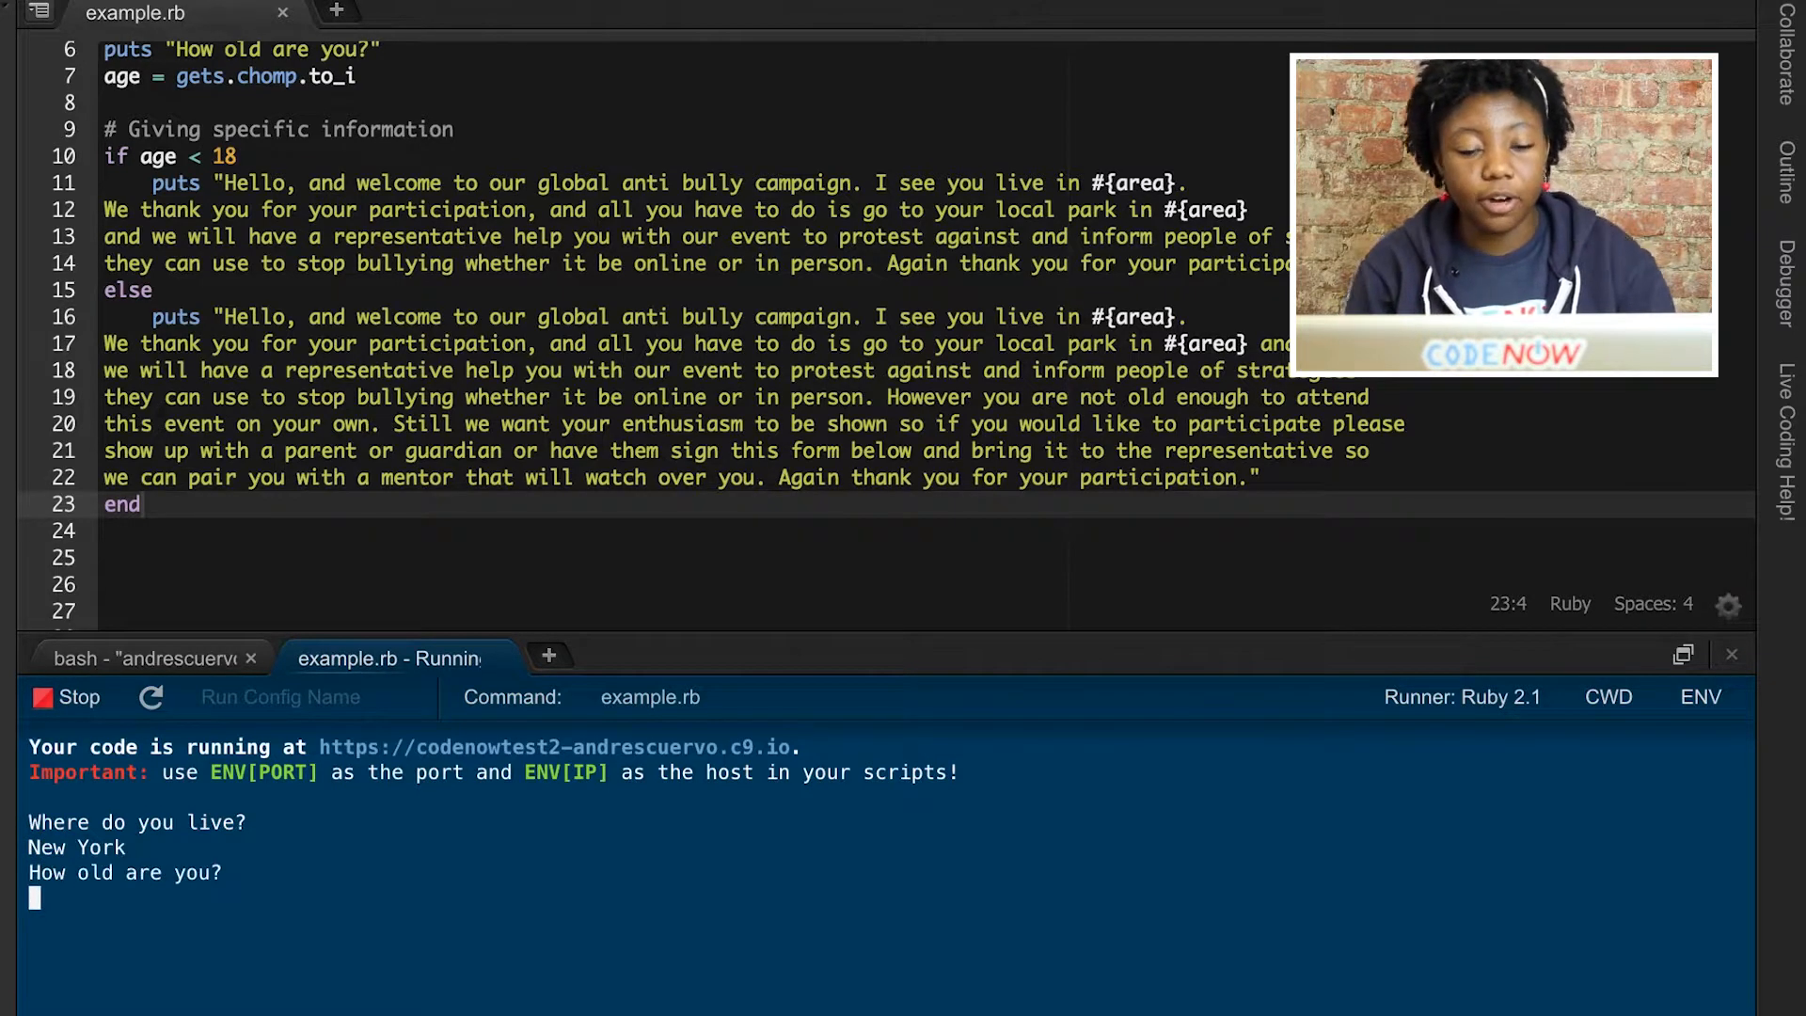
type("17")
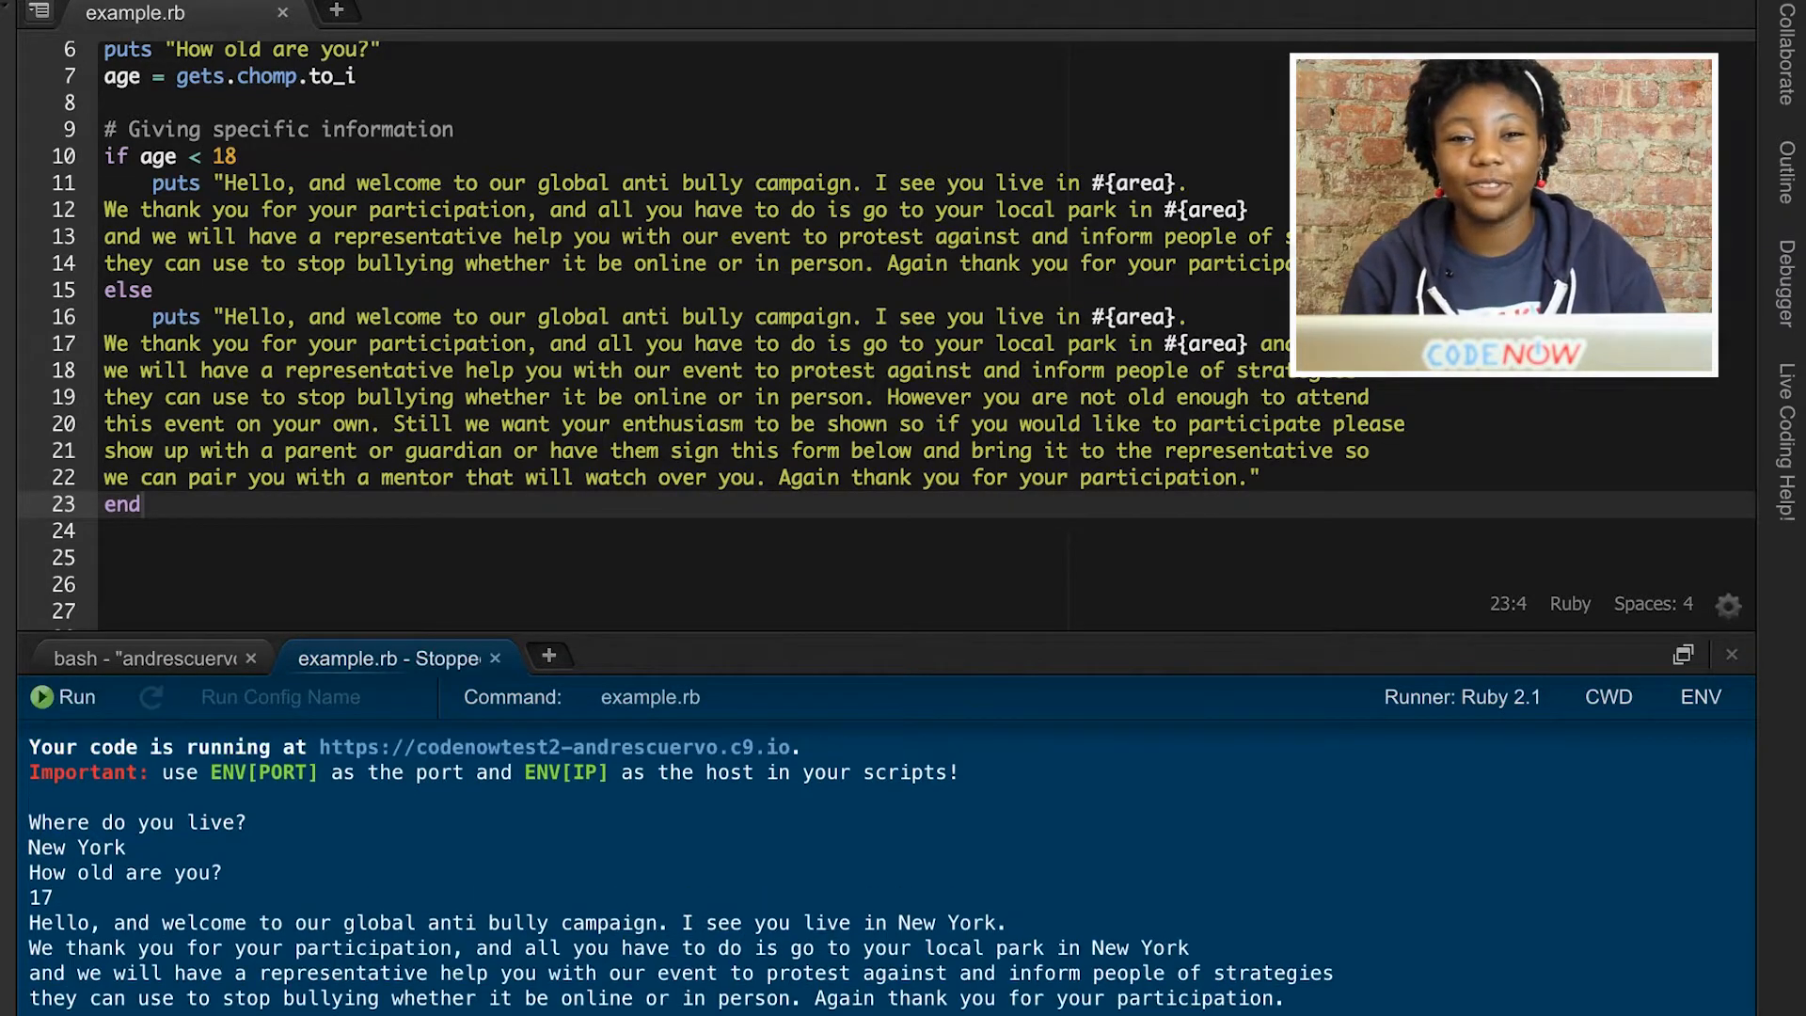